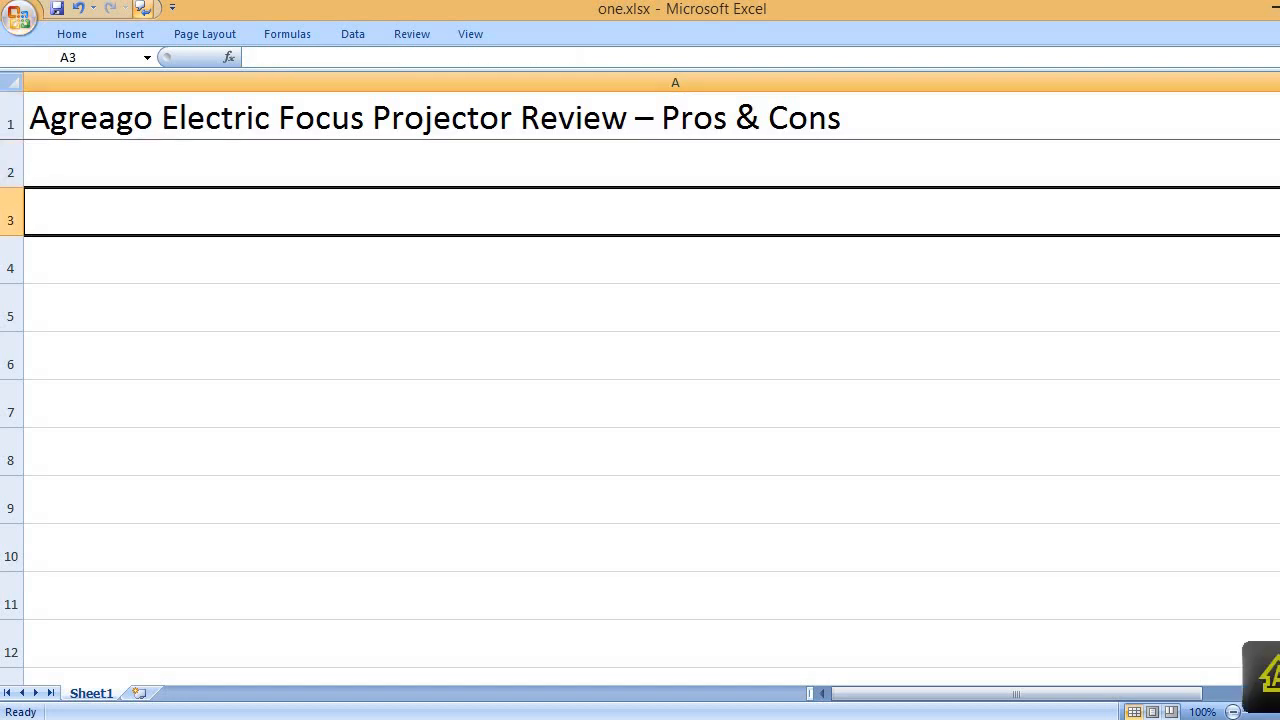
Step: Enter the PROS heading with Small and lightweight, Easy setup, and autofocus/keystone adjustment items
{"action": "type", "text": "PROS"}
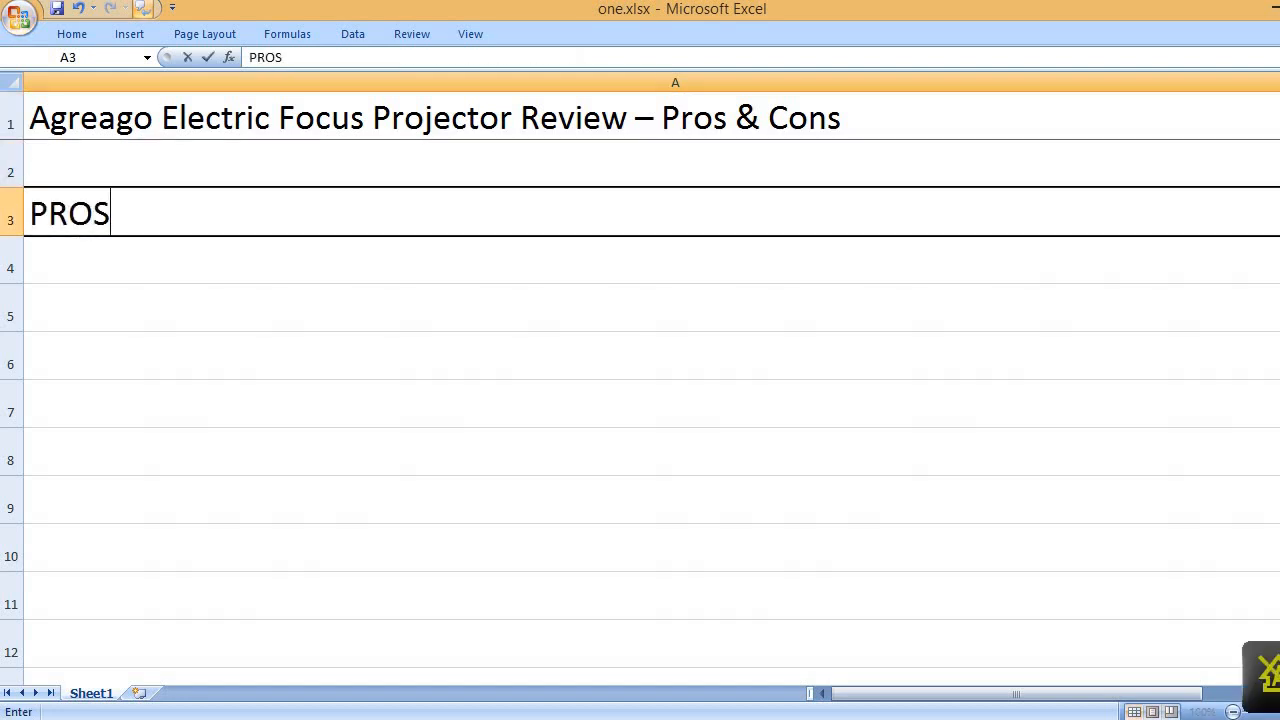
{"action": "type", "text": "Small a"}
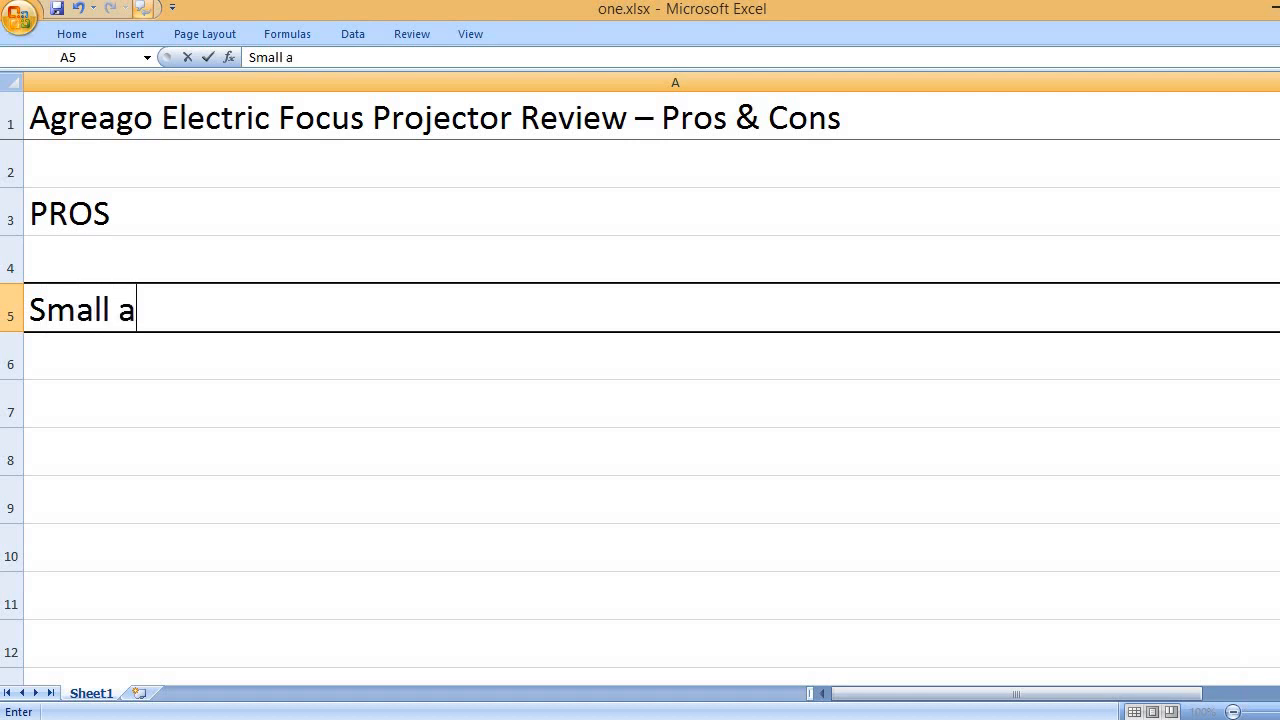
{"action": "type", "text": "nd lightweight"}
{"action": "left_click", "coordinate": [652, 404]}
{"action": "type", "text": "Easy s"}
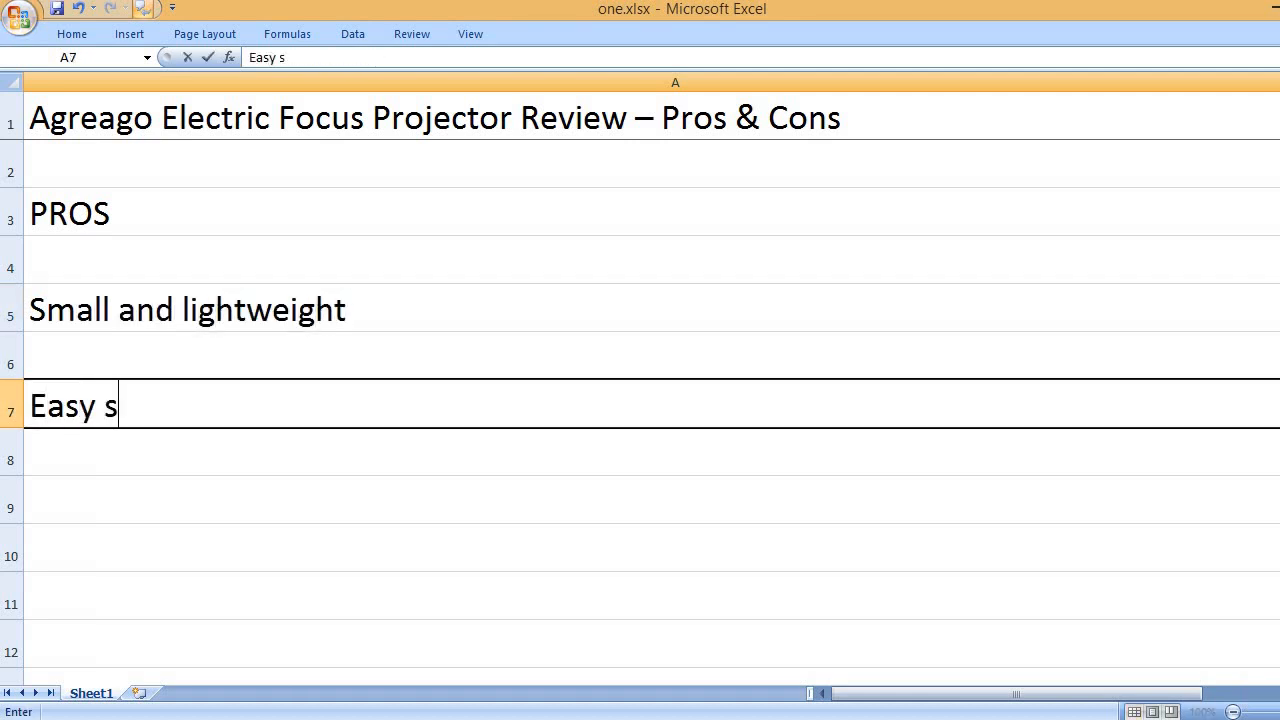
{"action": "type", "text": "etup"}
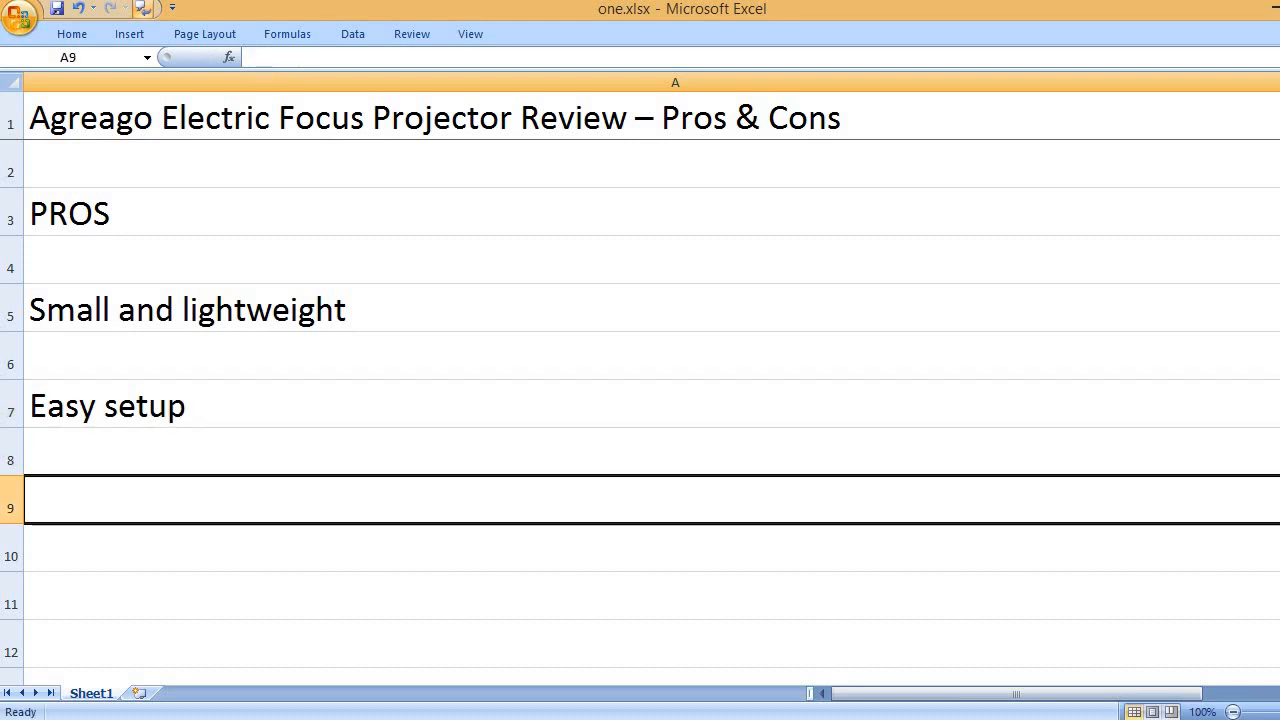
{"action": "type", "text": "Autofo"}
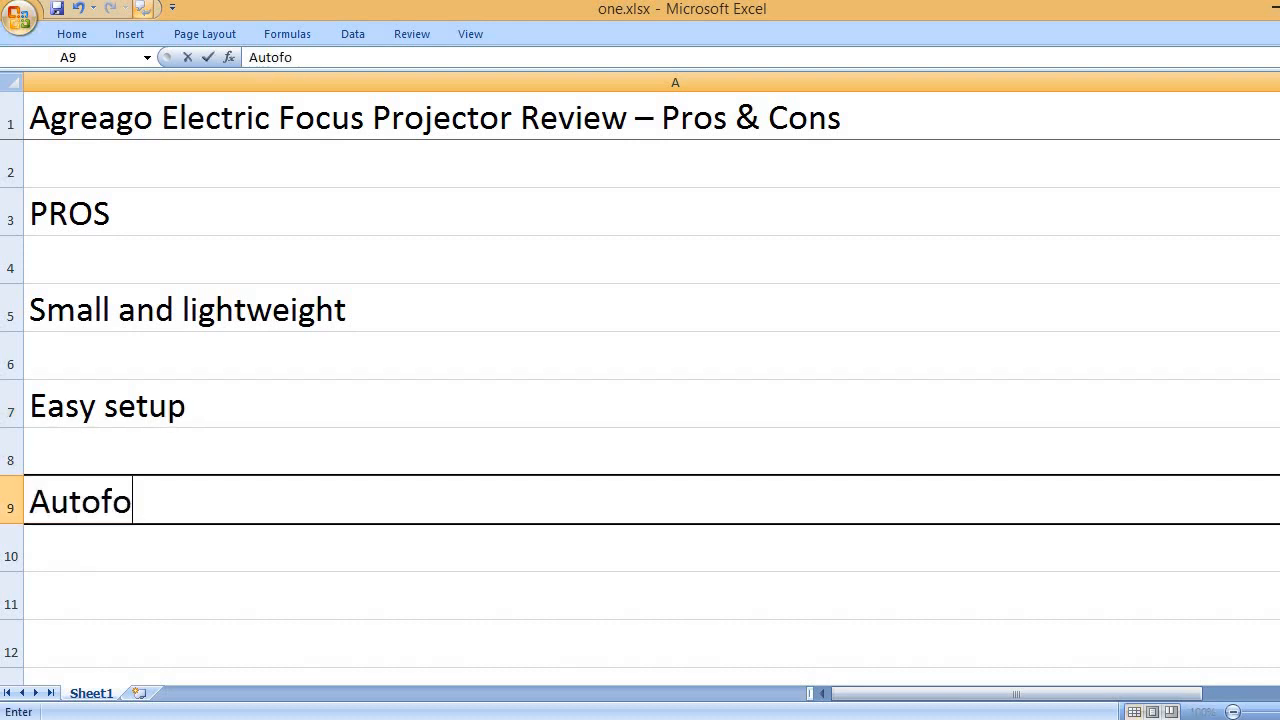
{"action": "type", "text": "cus and keyston"}
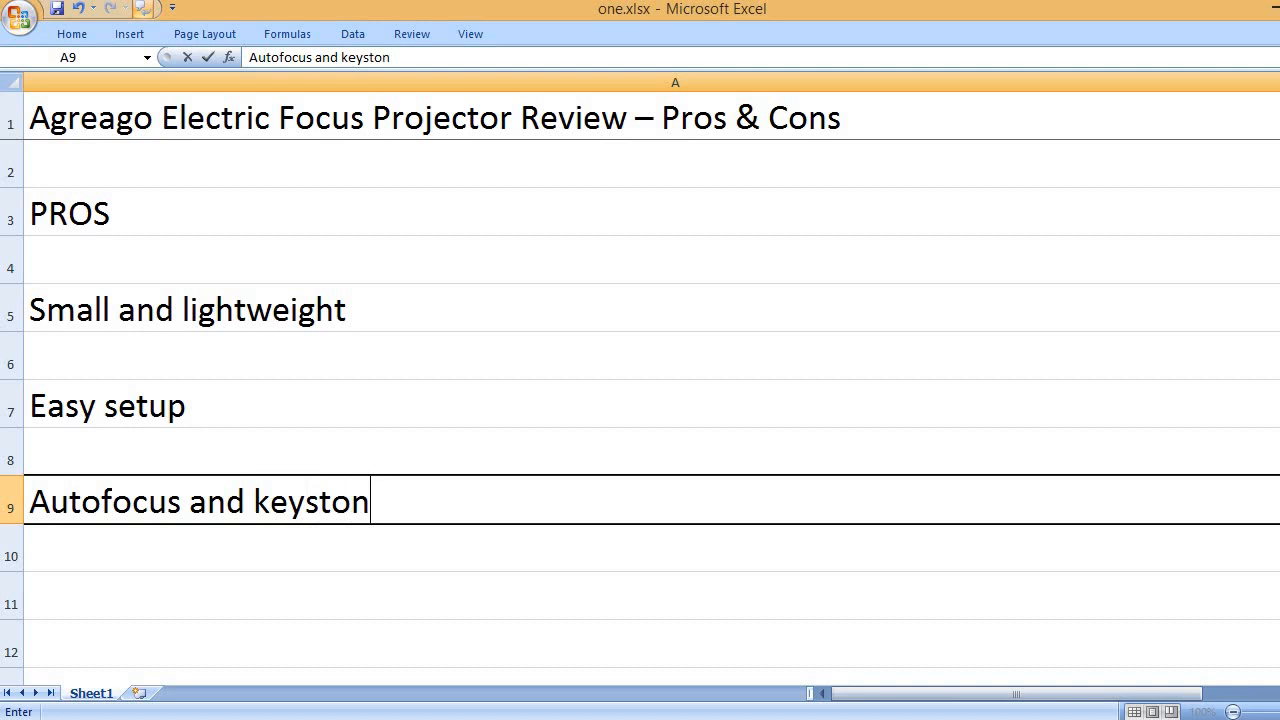
{"action": "type", "text": "e adjus"}
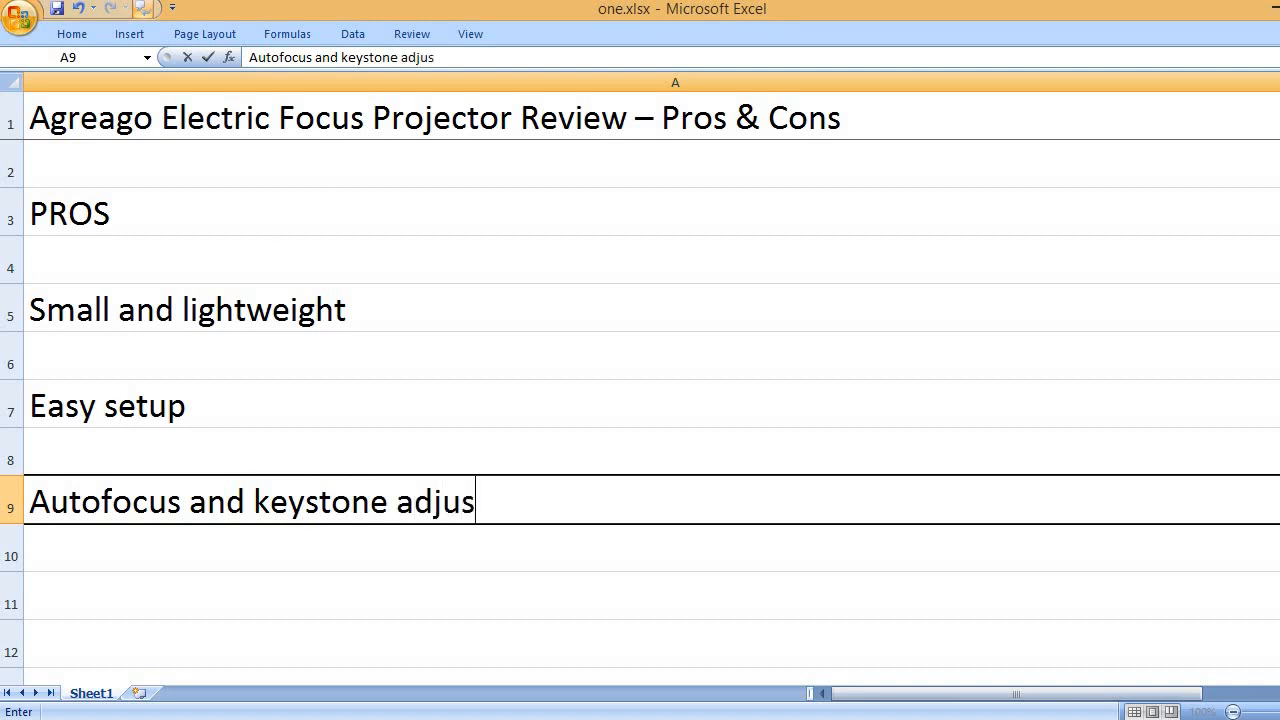
{"action": "type", "text": "tment work p"}
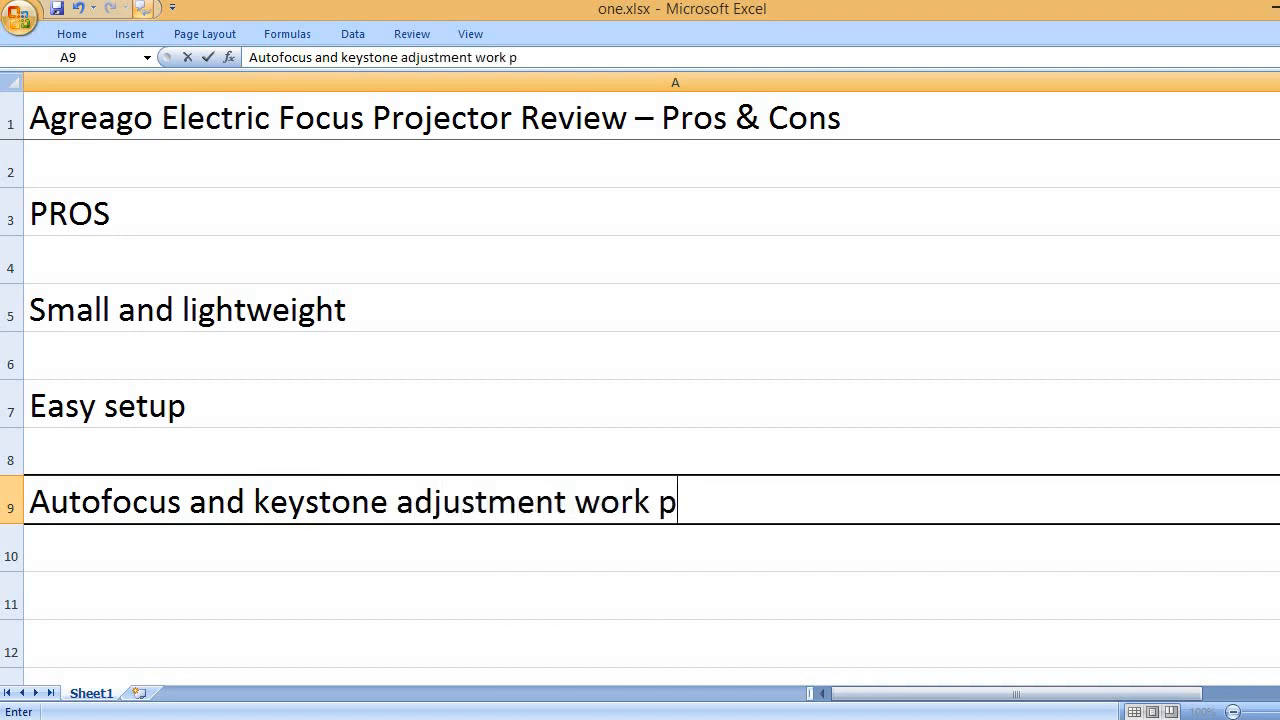
{"action": "type", "text": "erfectly."}
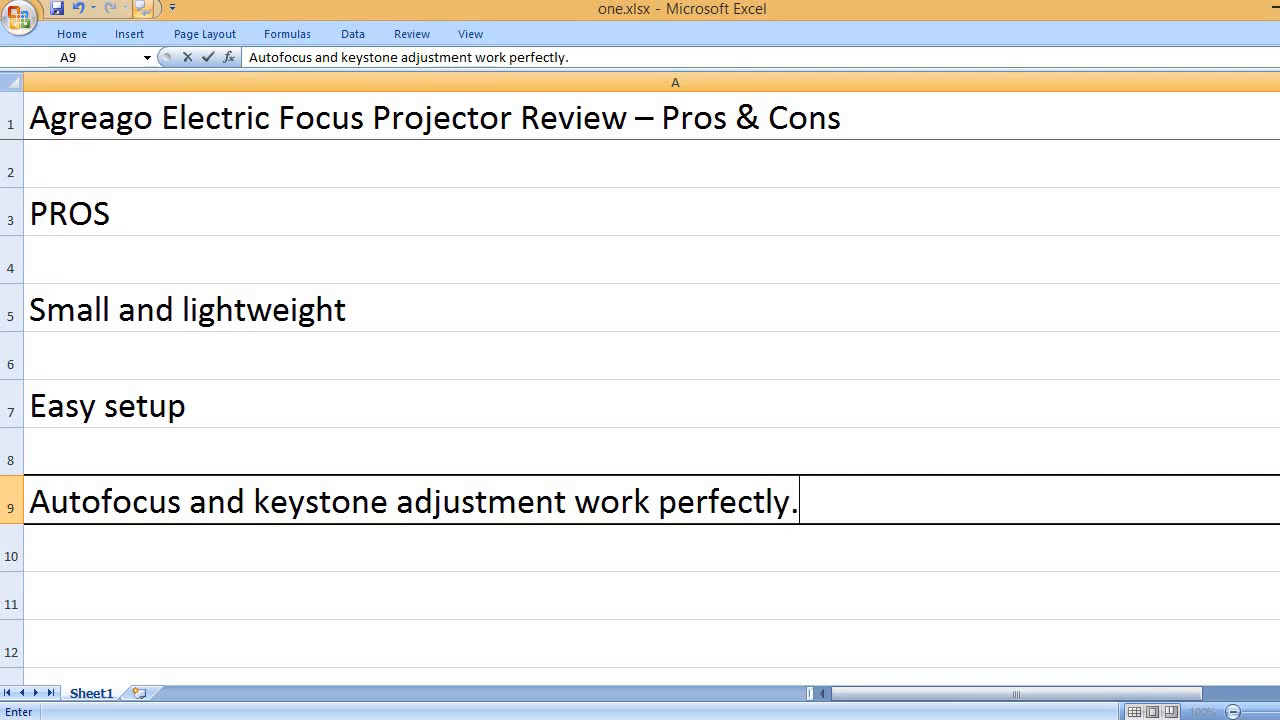
Step: Add pros Runs silently, USB-stick presentation support, and great for travel and movie nights
{"action": "type", "text": "Runs silently"}
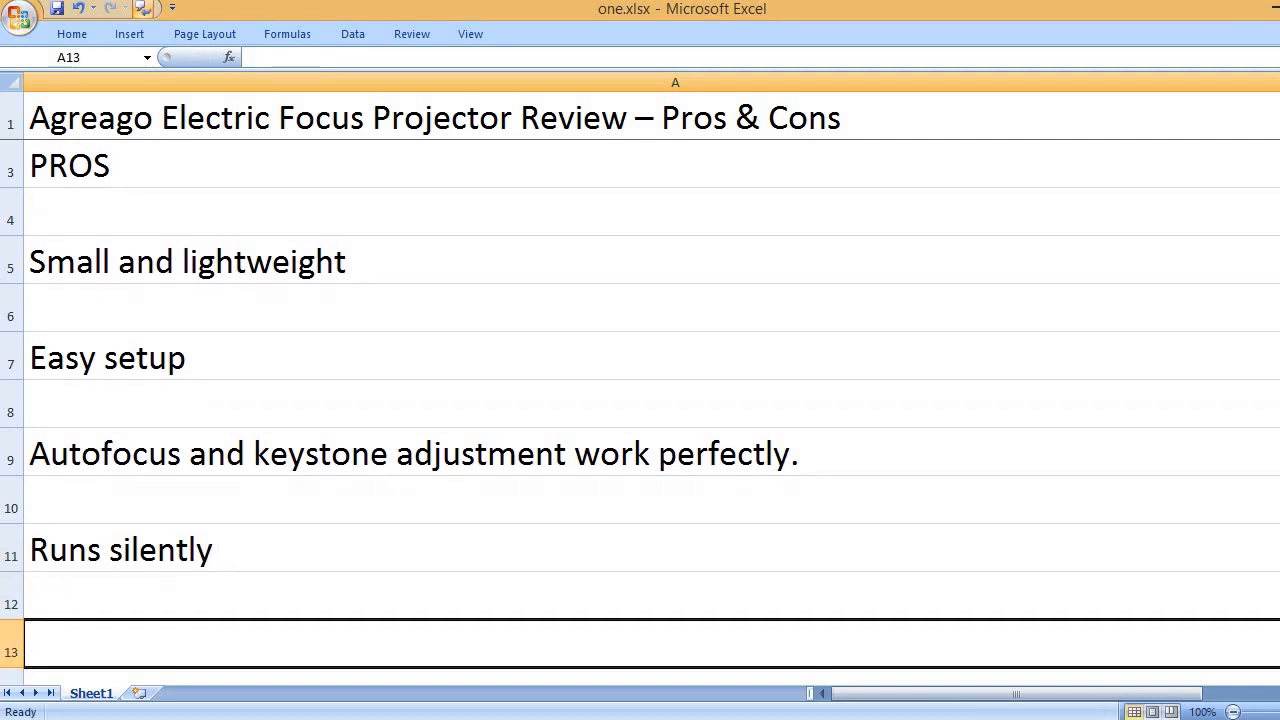
{"action": "type", "text": "Remains cool du"}
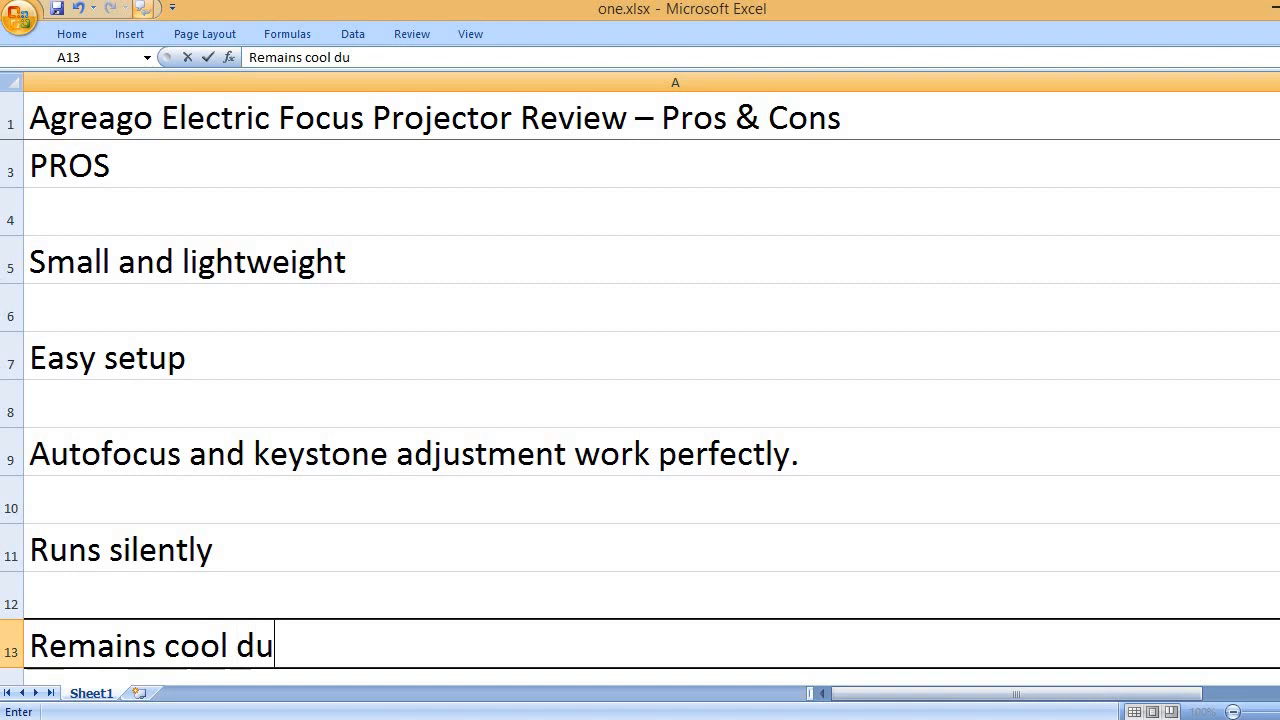
{"action": "type", "text": "ring the operation"}
{"action": "type", "text": "S"}
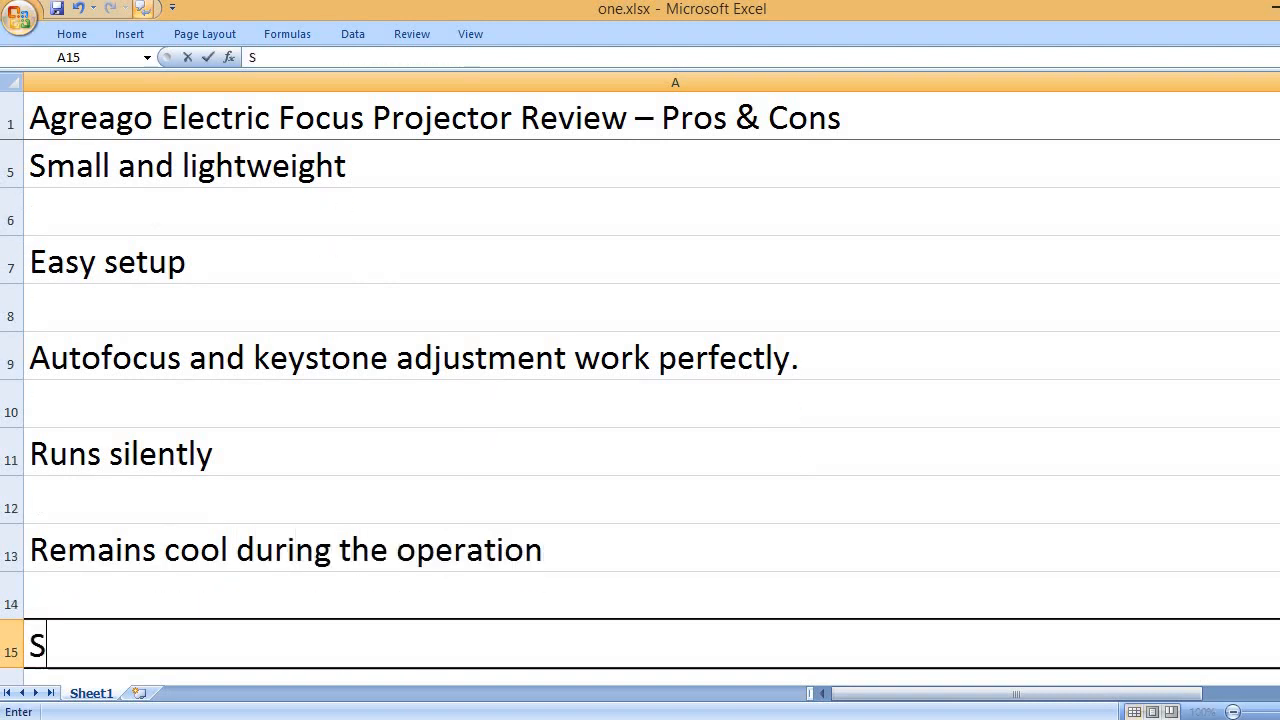
{"action": "type", "text": "upports PPT"}
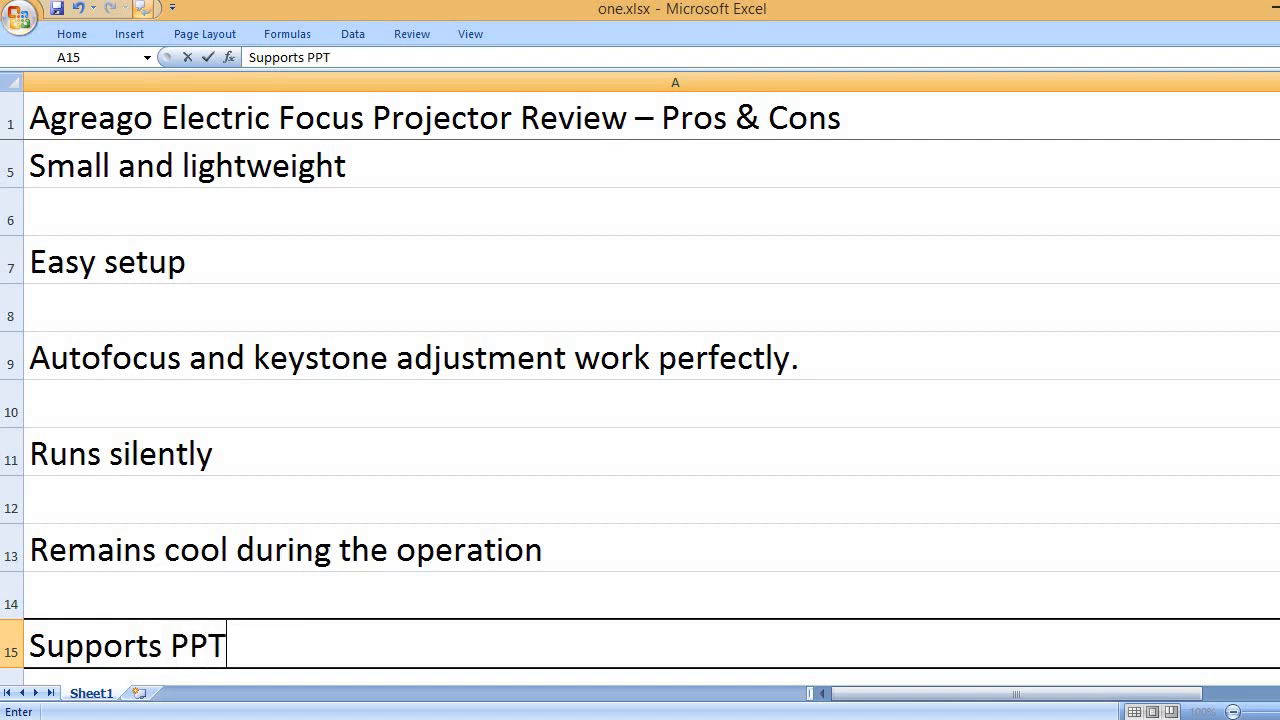
{"action": "type", "text": "presentation"}
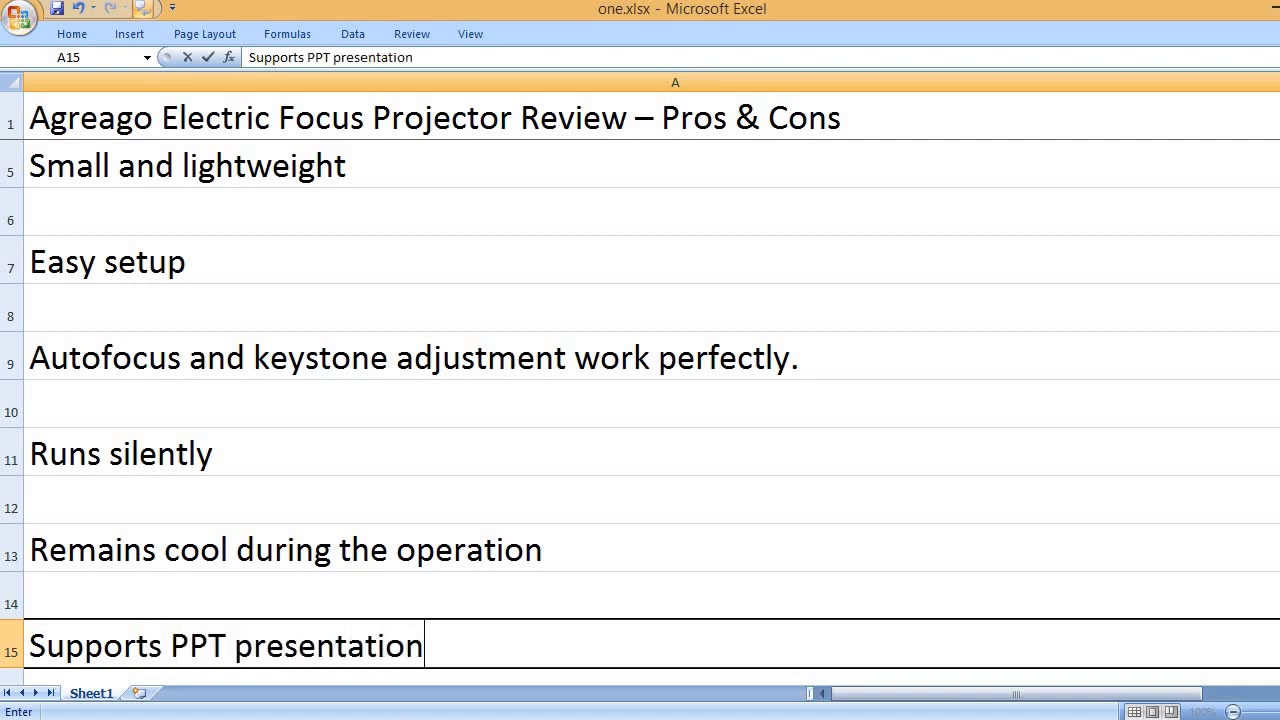
{"action": "type", "text": "s direct"}
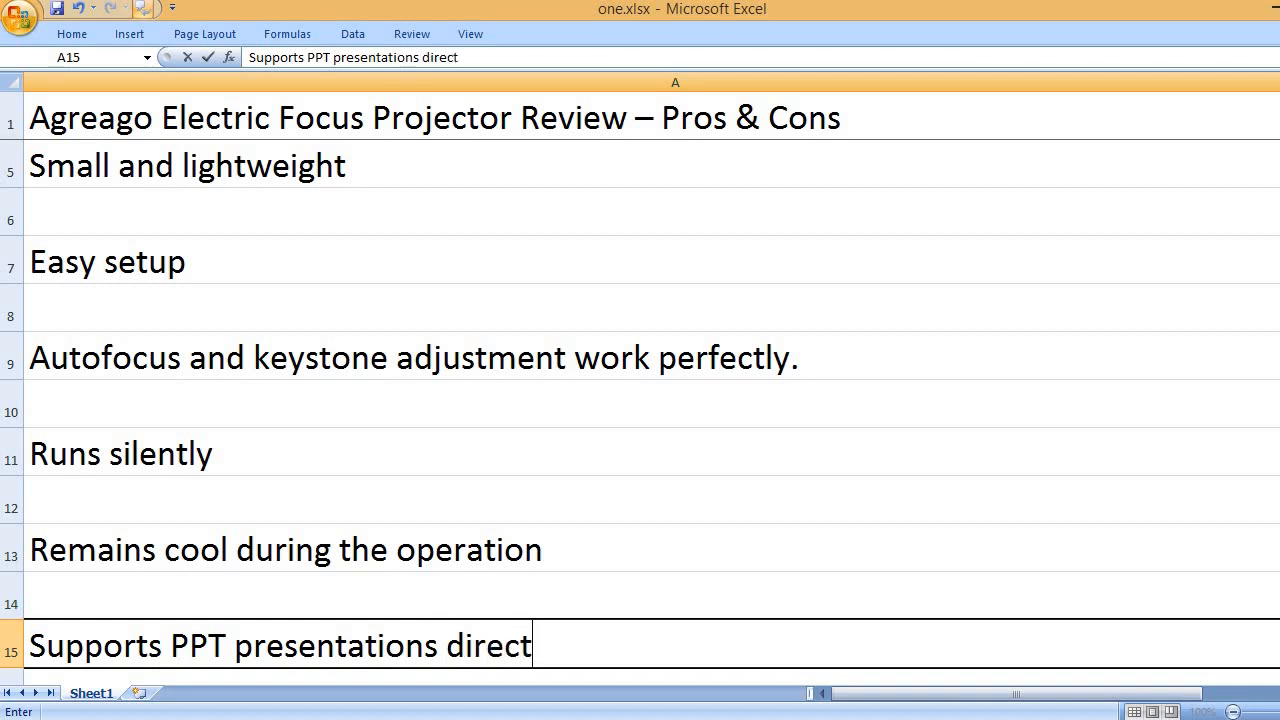
{"action": "type", "text": "ly from a"}
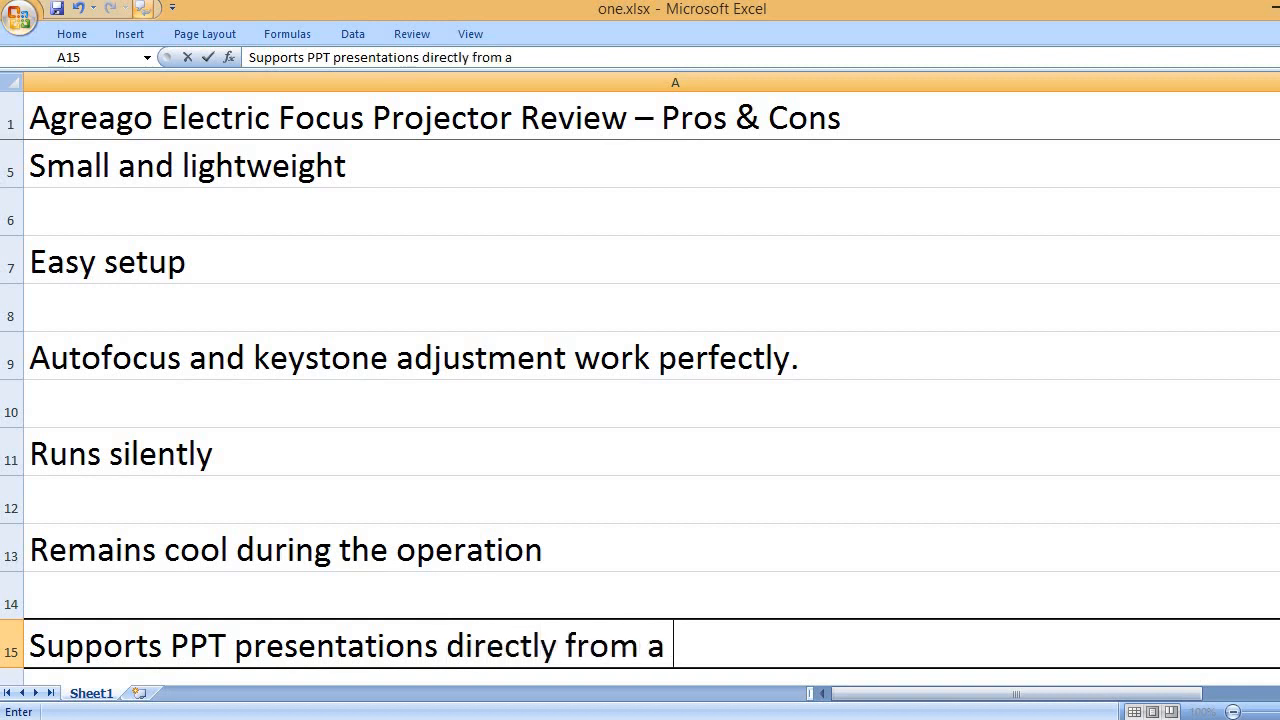
{"action": "type", "text": "USB stick"}
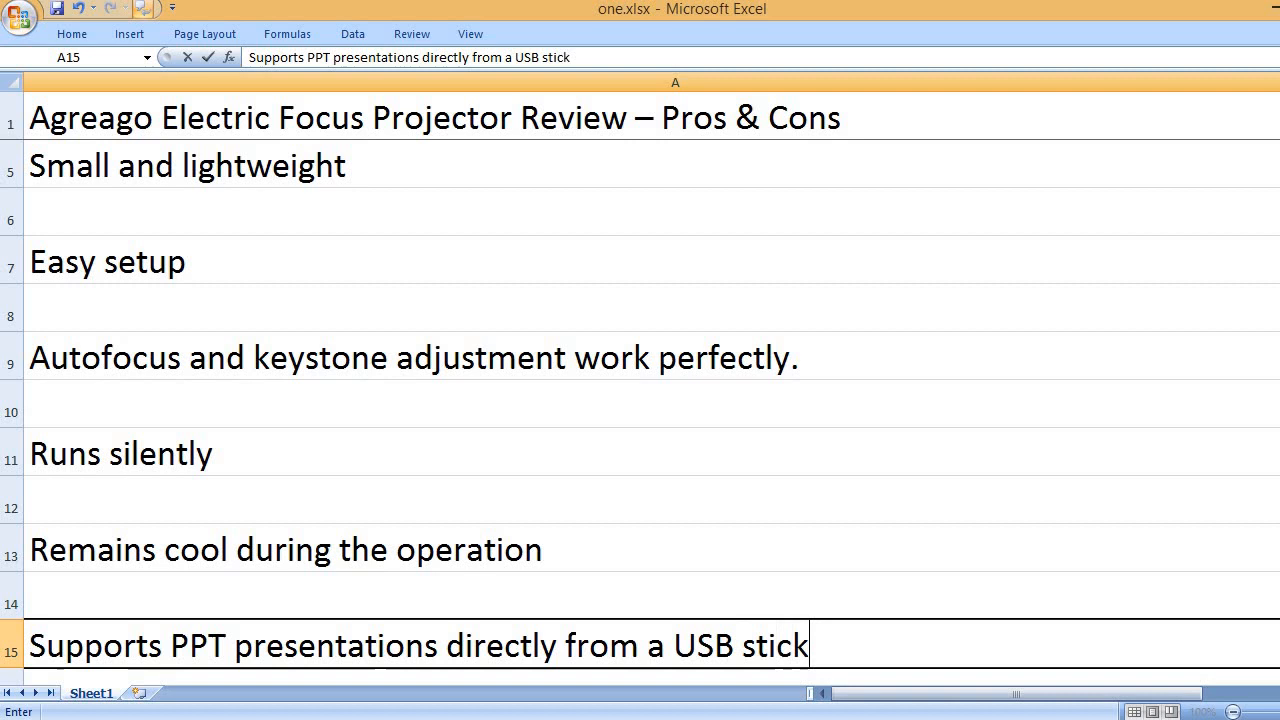
{"action": "type", "text": "Great"}
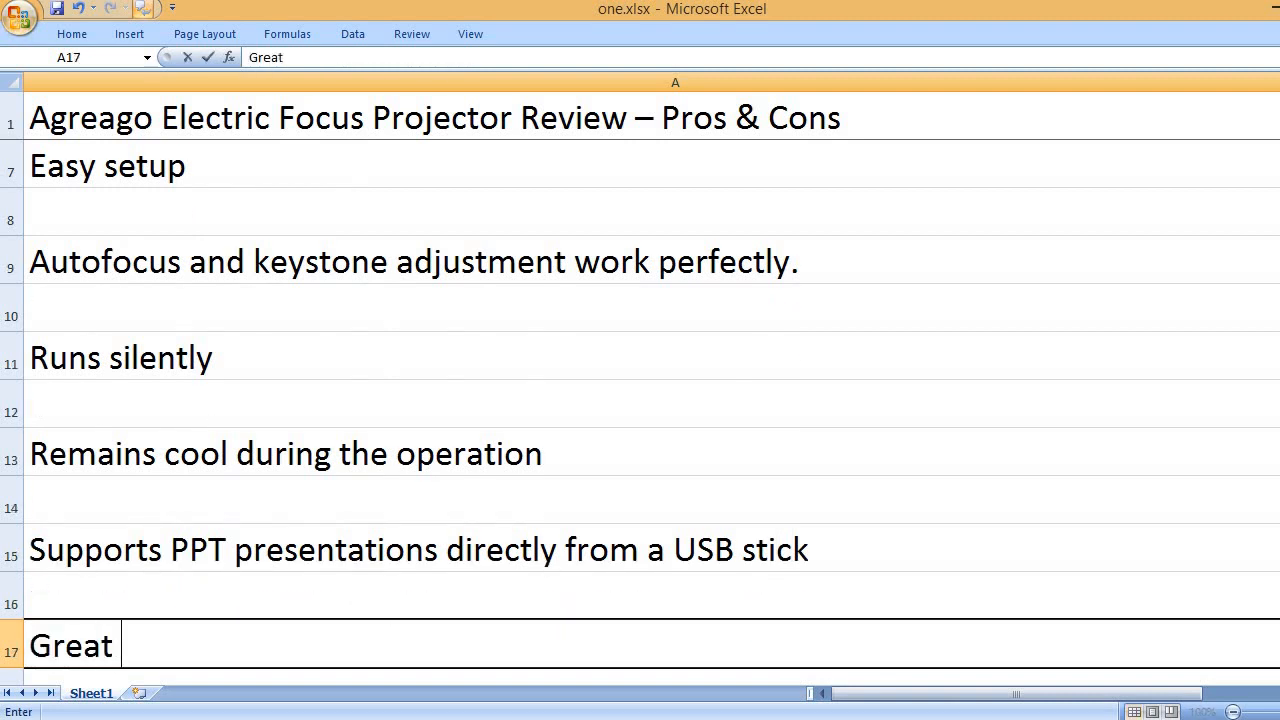
{"action": "type", "text": "for trave"}
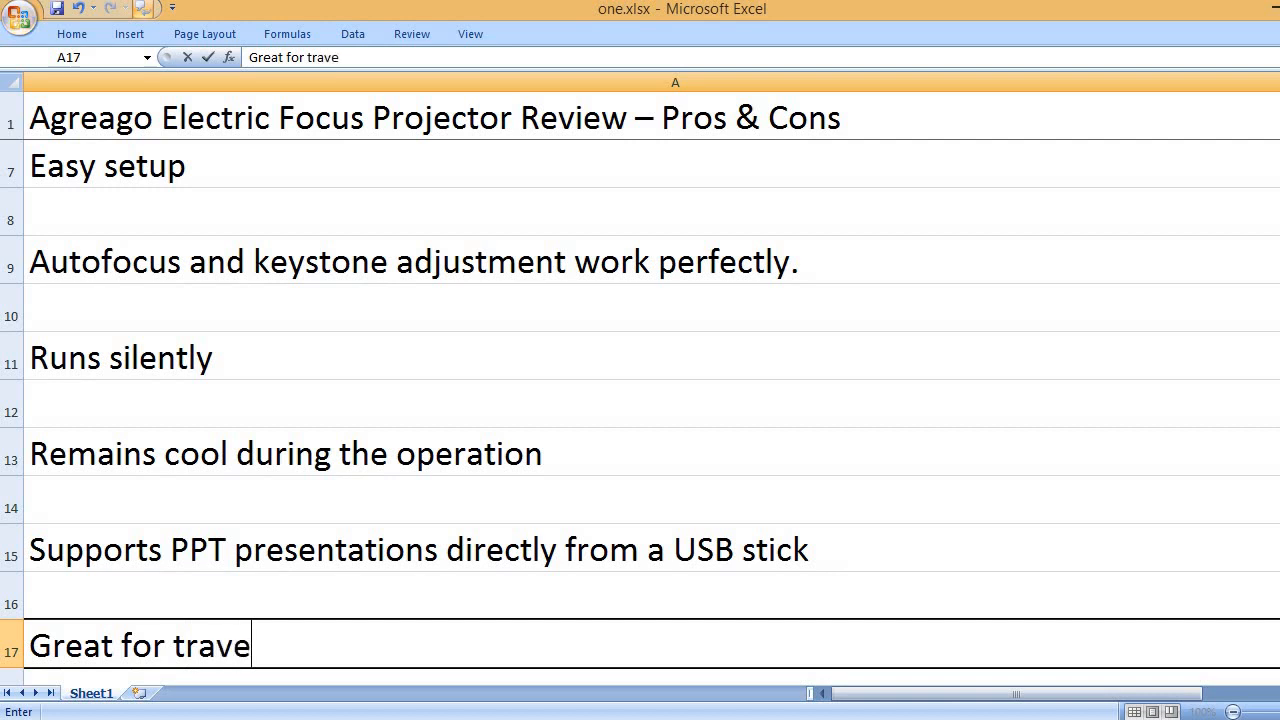
{"action": "type", "text": "l and movie nights"}
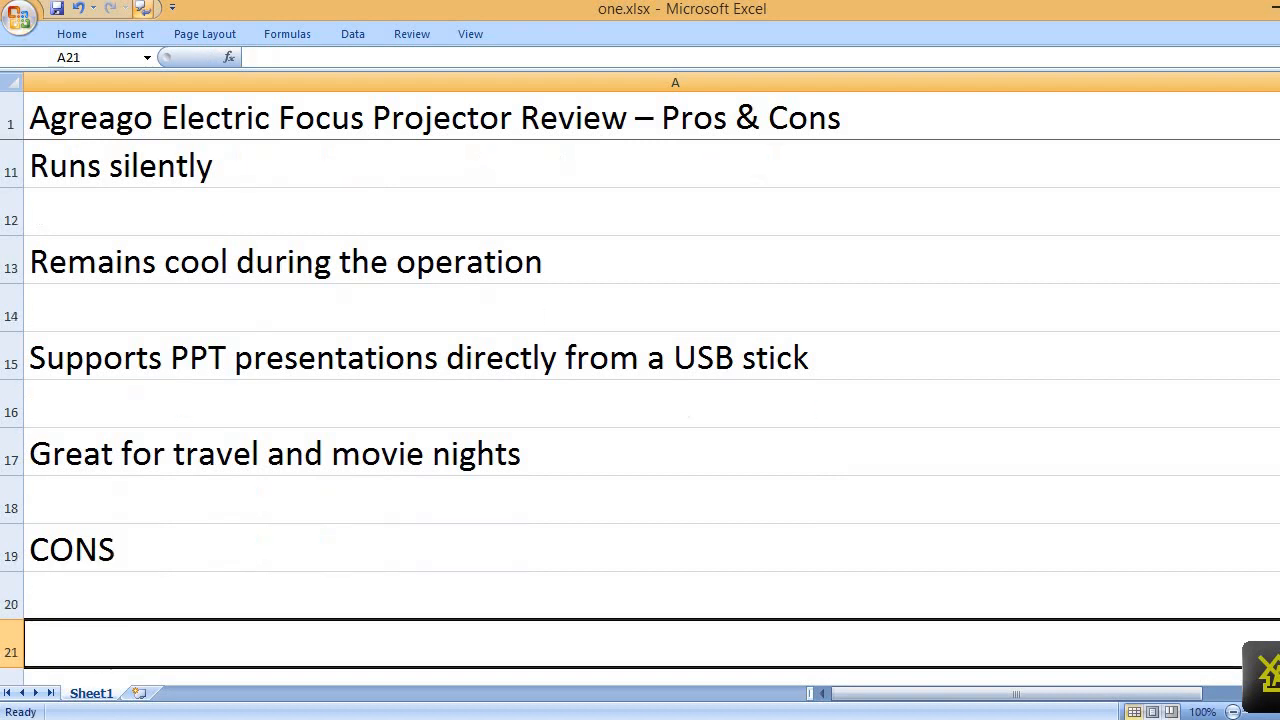
Step: List cons Low brightness, poor large-screen picture, Low contrast, then type the KEY FEATURES heading
{"action": "type", "text": "Low brightness"}
{"action": "type", "text": "Picture doesn'"}
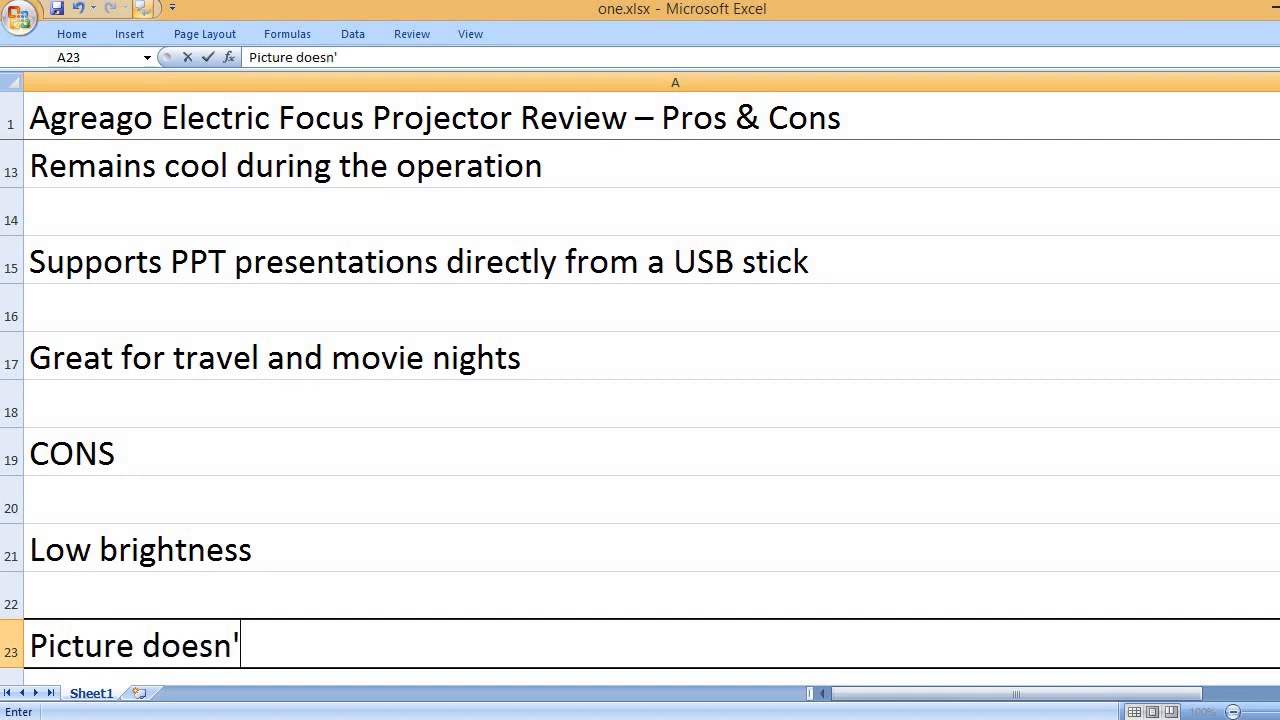
{"action": "type", "text": "t look go"}
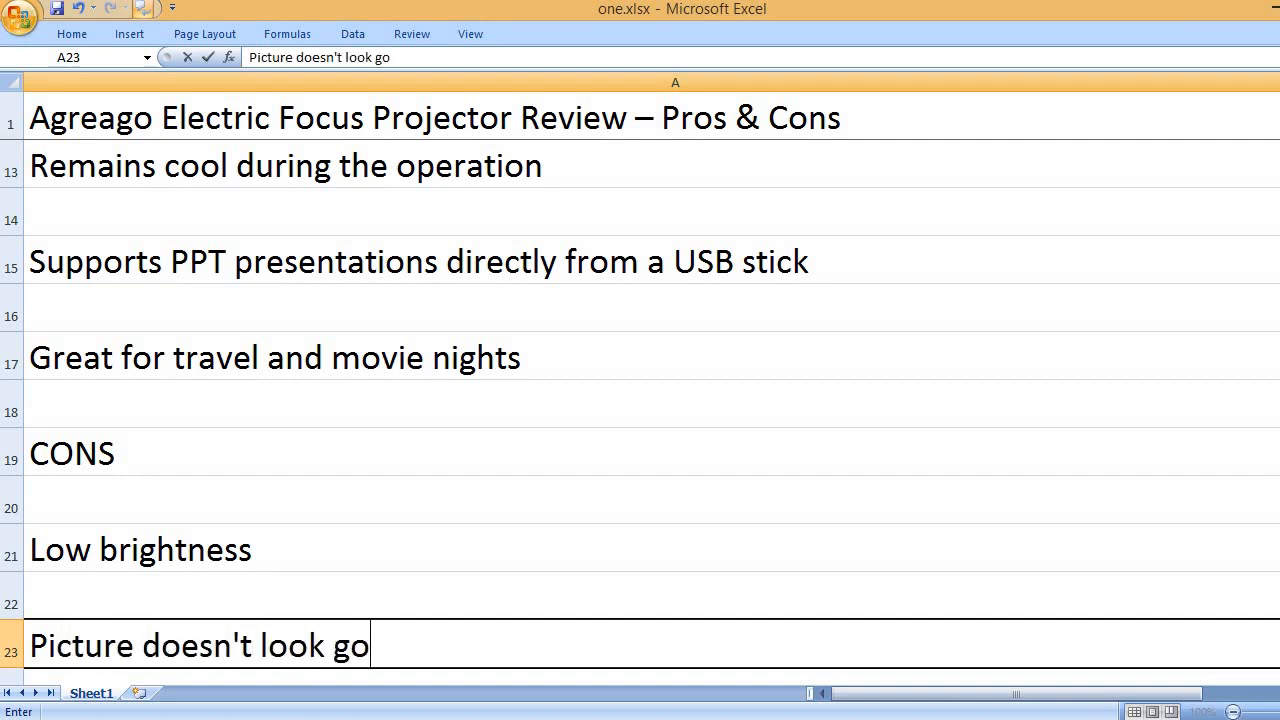
{"action": "type", "text": "od on a large screen"}
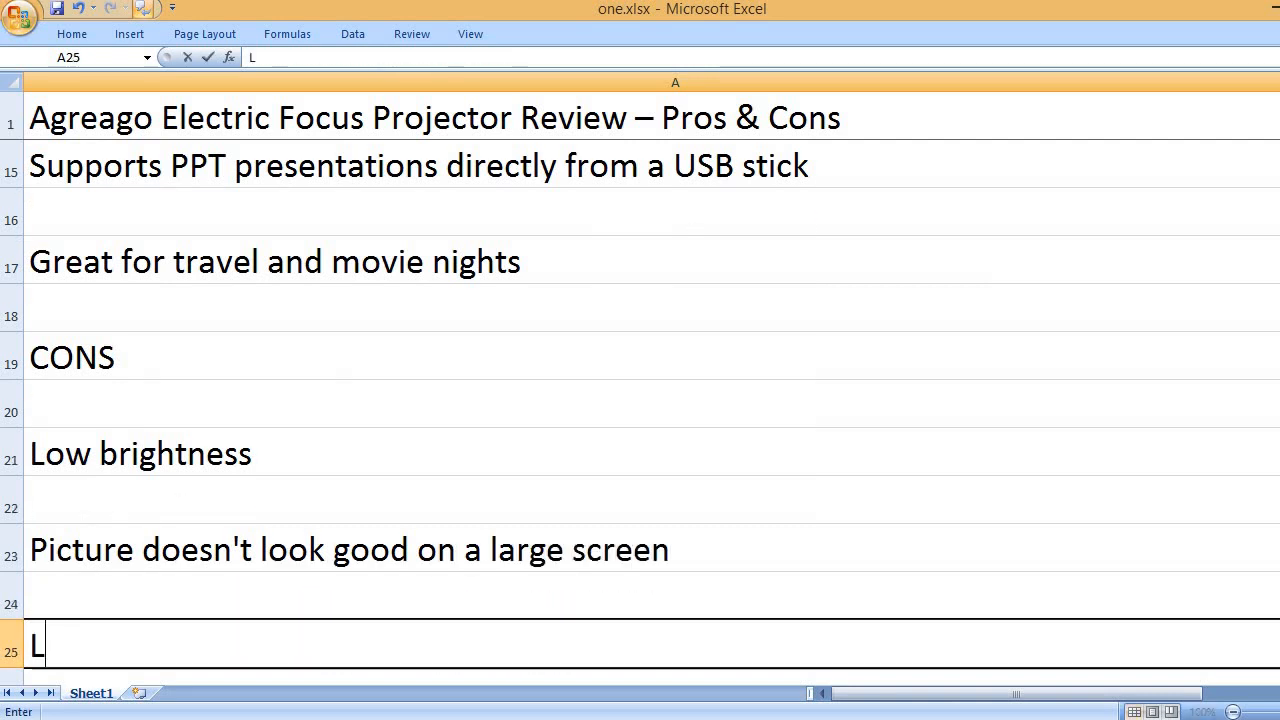
{"action": "type", "text": "ow contrast"}
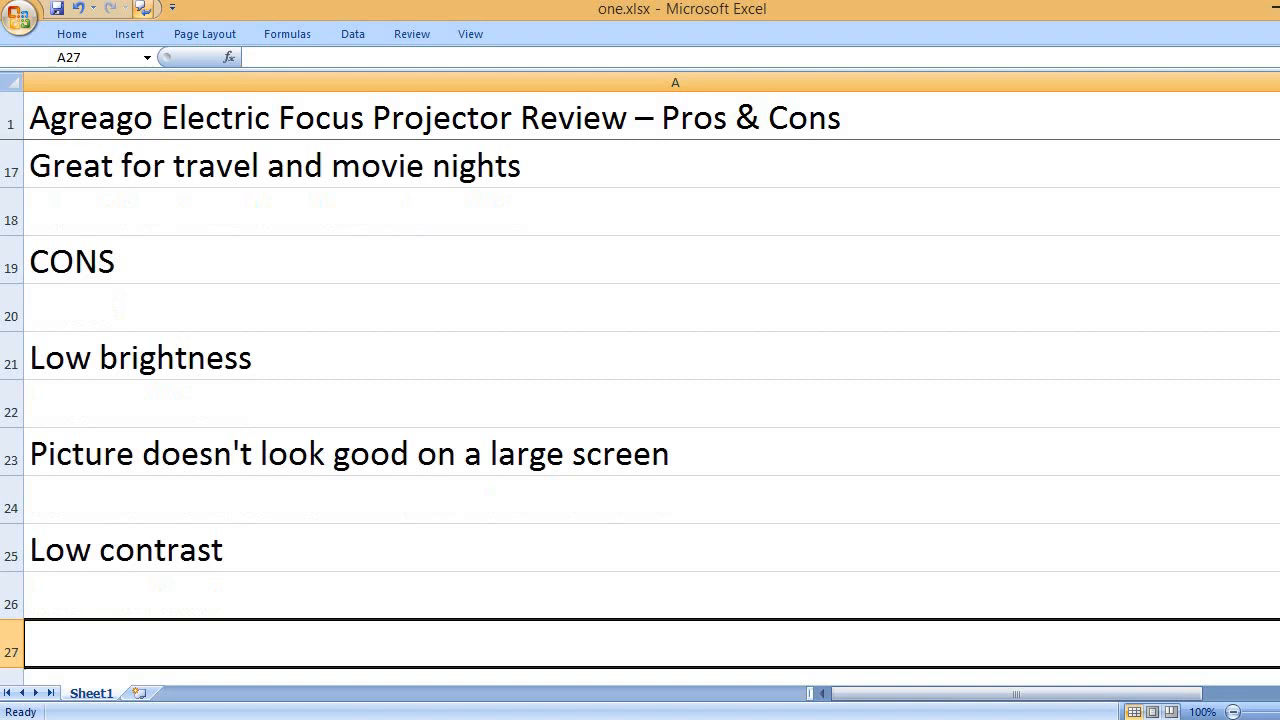
{"action": "type", "text": "KEY FEATURES"}
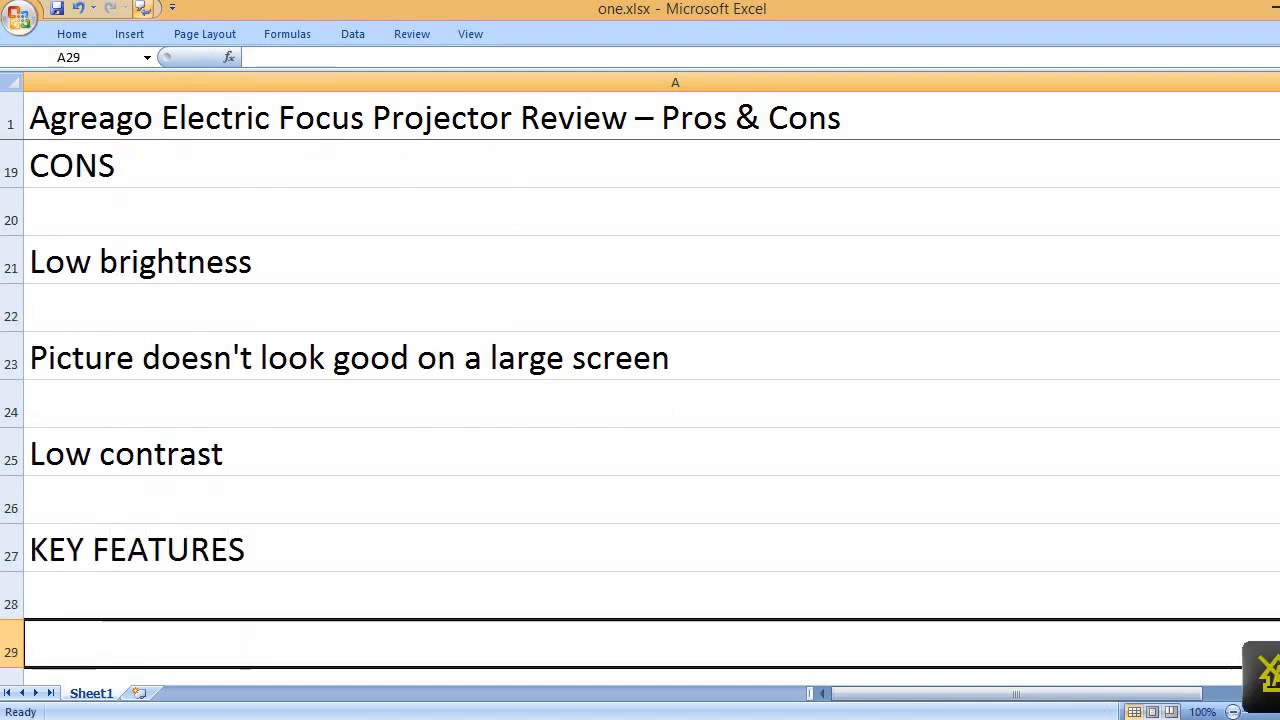
Step: Add features Native 1080p with 4K support resolution and 15000:1 contrast ratio
{"action": "type", "text": "Native 1"}
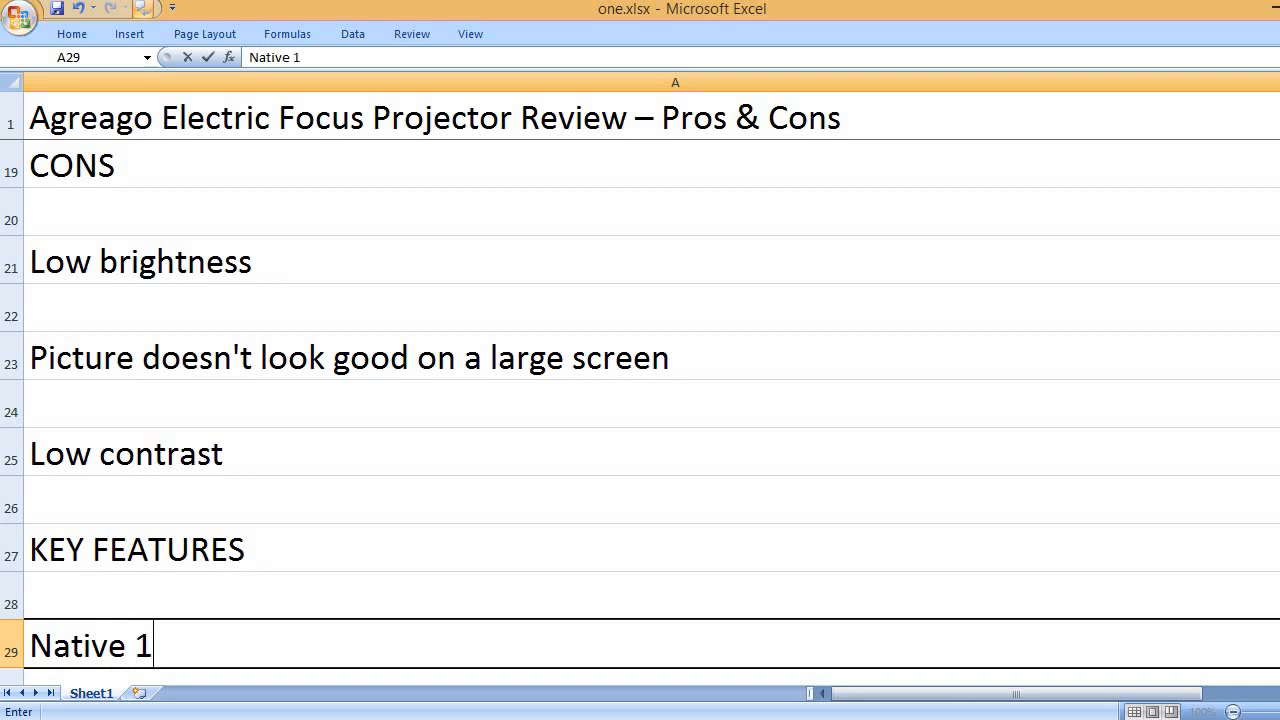
{"action": "type", "text": "080p resolution"}
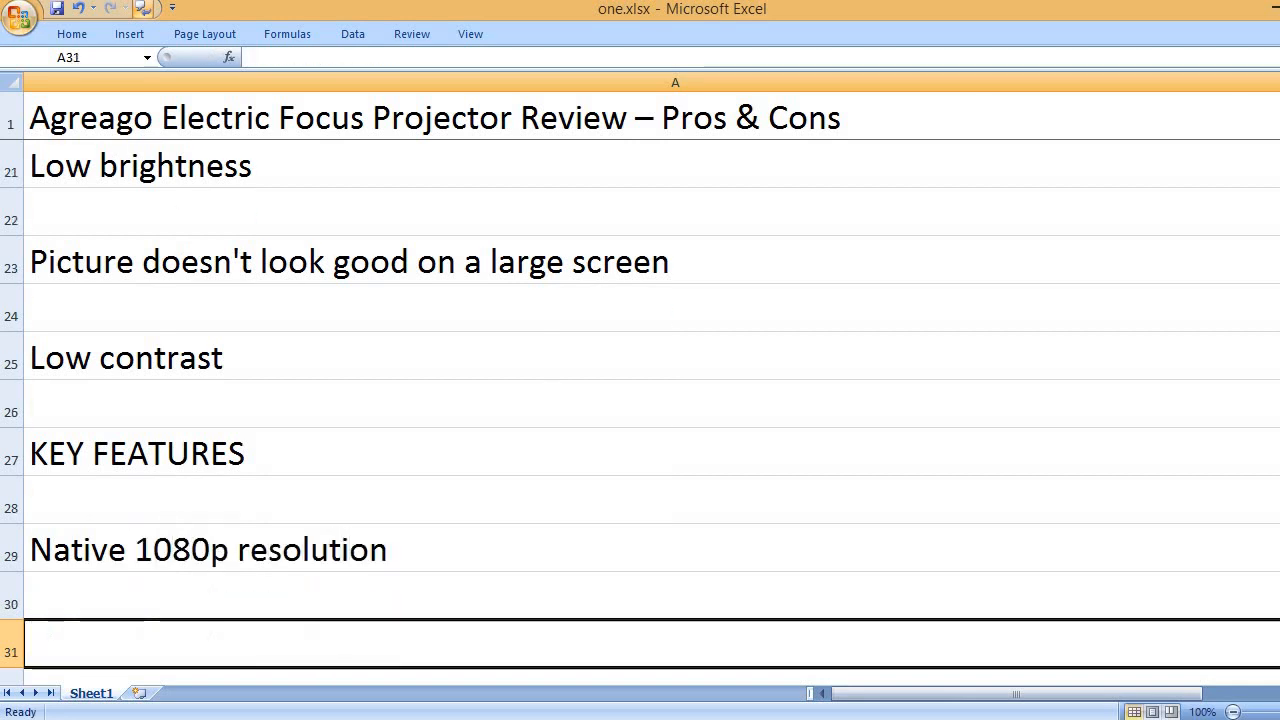
{"action": "type", "text": "4k suppor"}
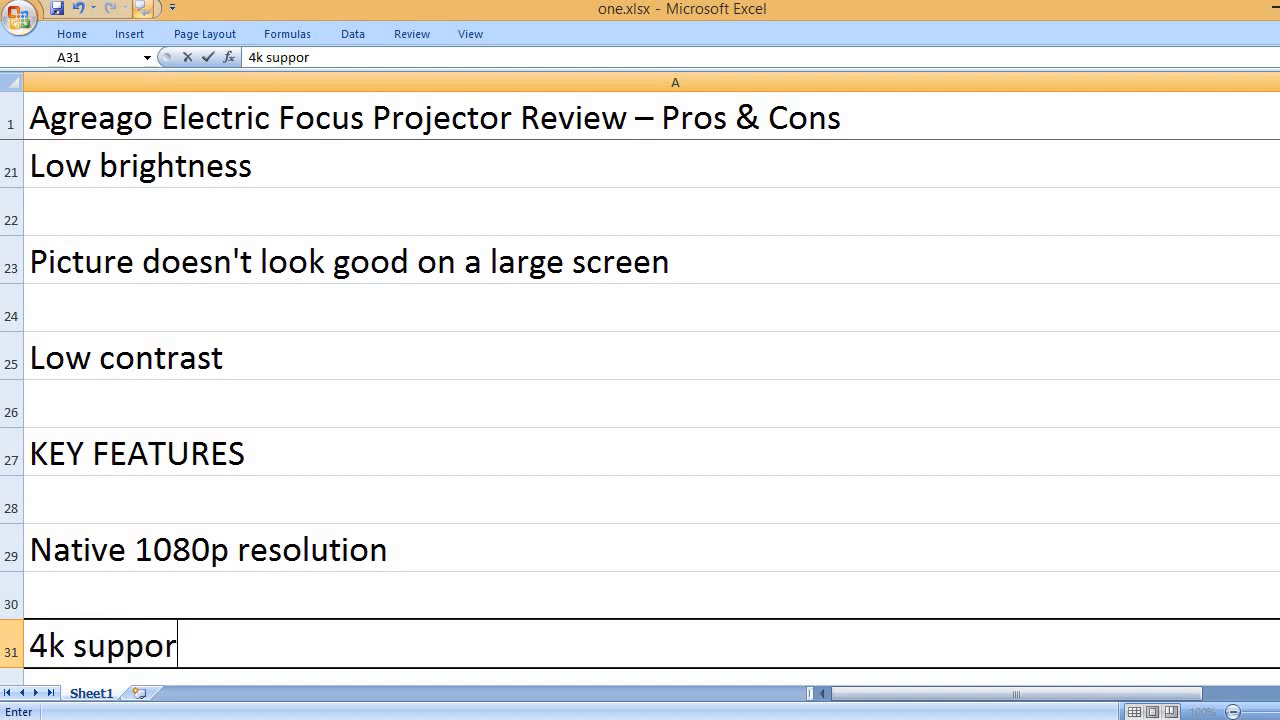
{"action": "type", "text": "t resolution"}
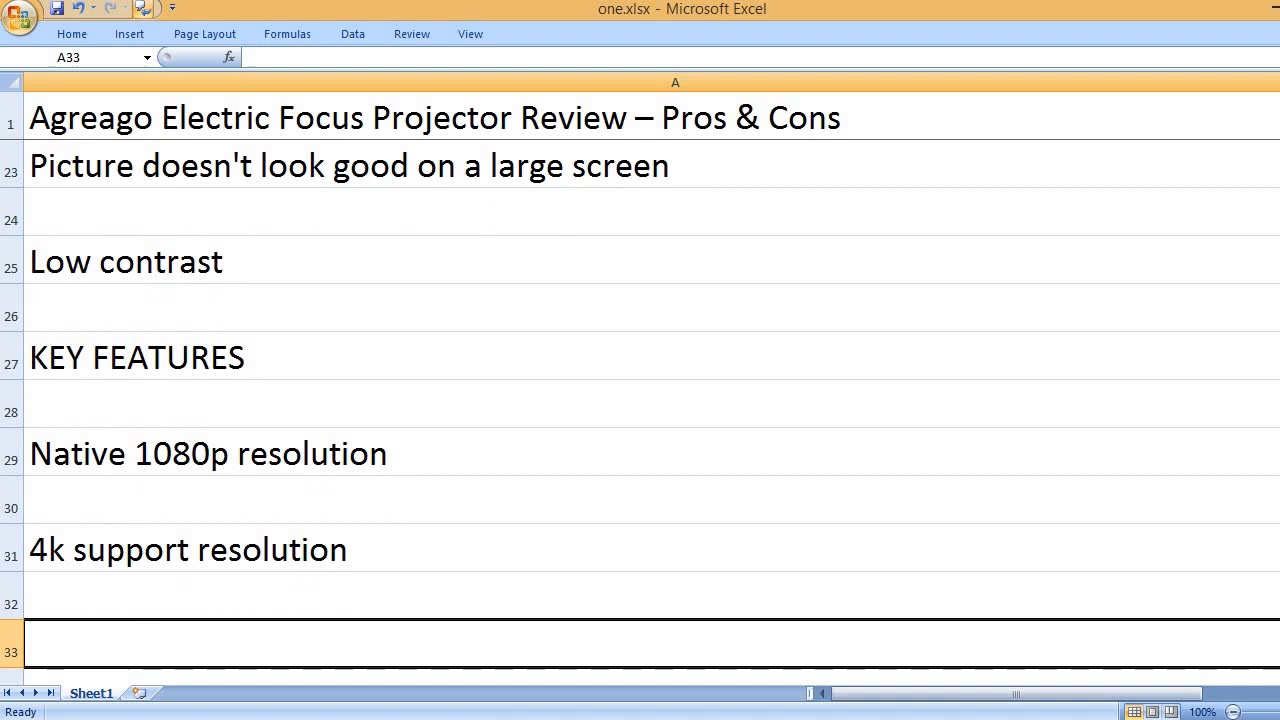
{"action": "type", "text": "15000"}
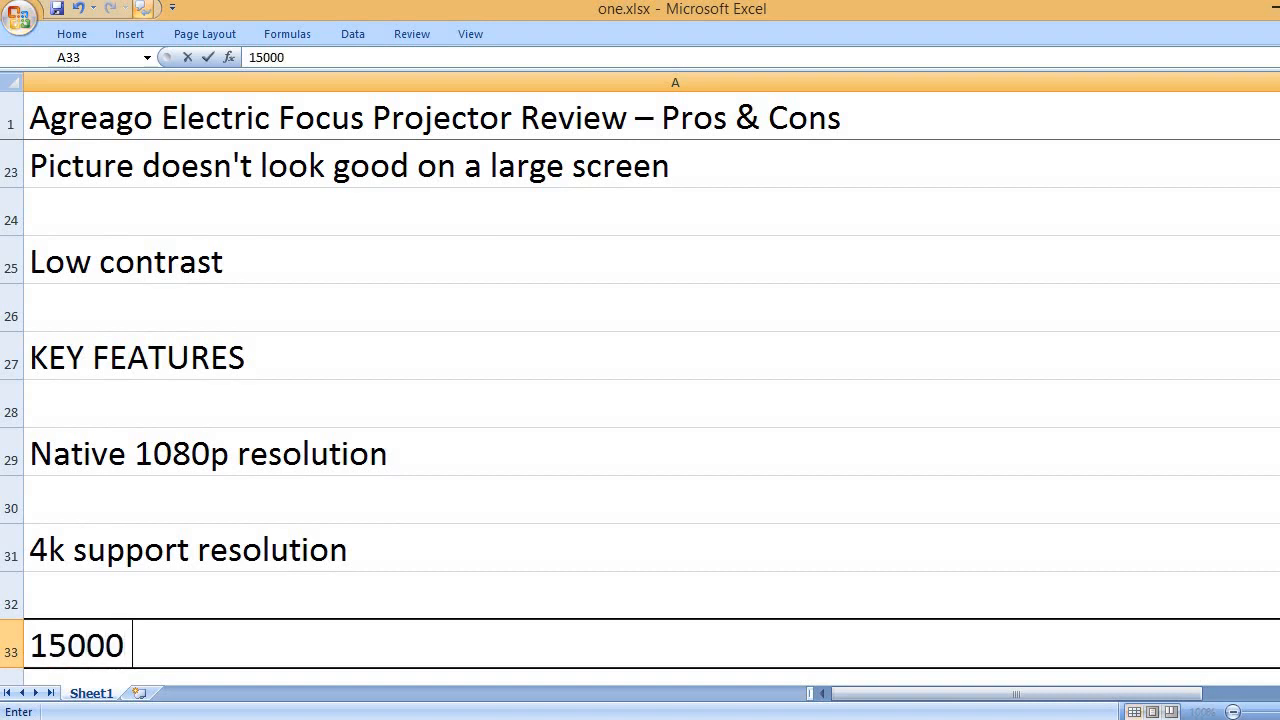
{"action": "type", "text": "is to 1 contr"}
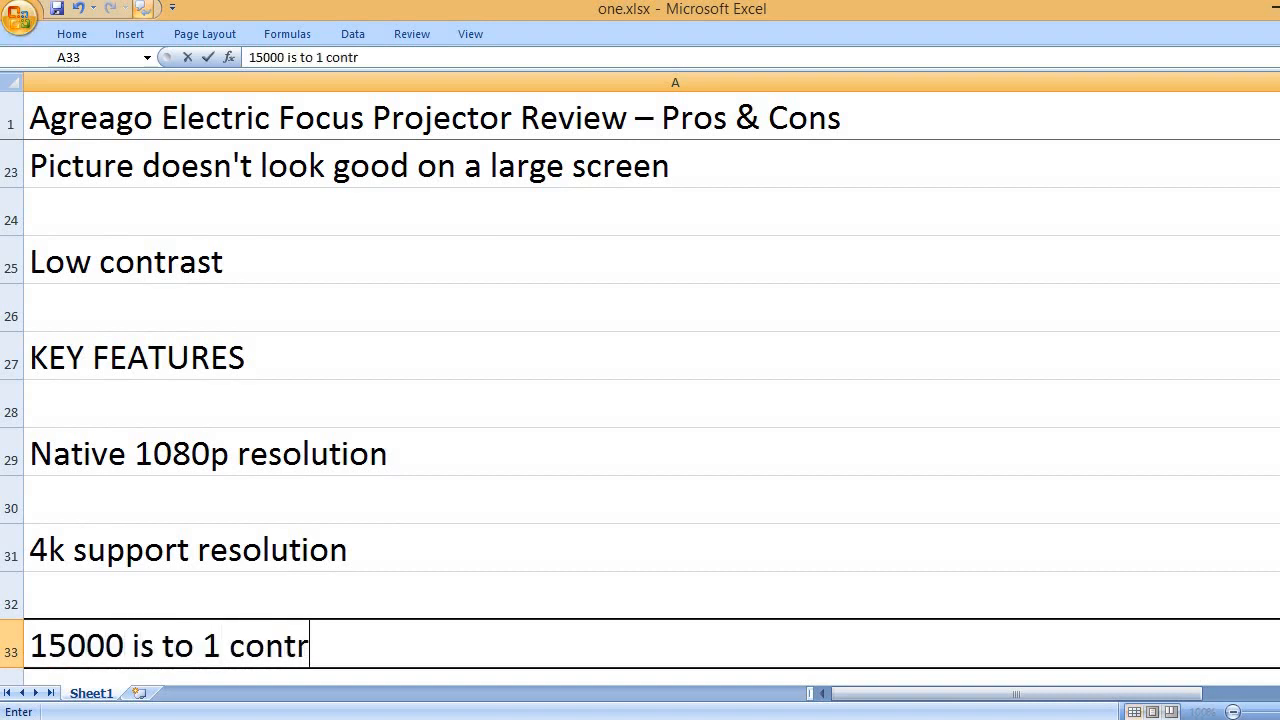
{"action": "type", "text": "ast ratio"}
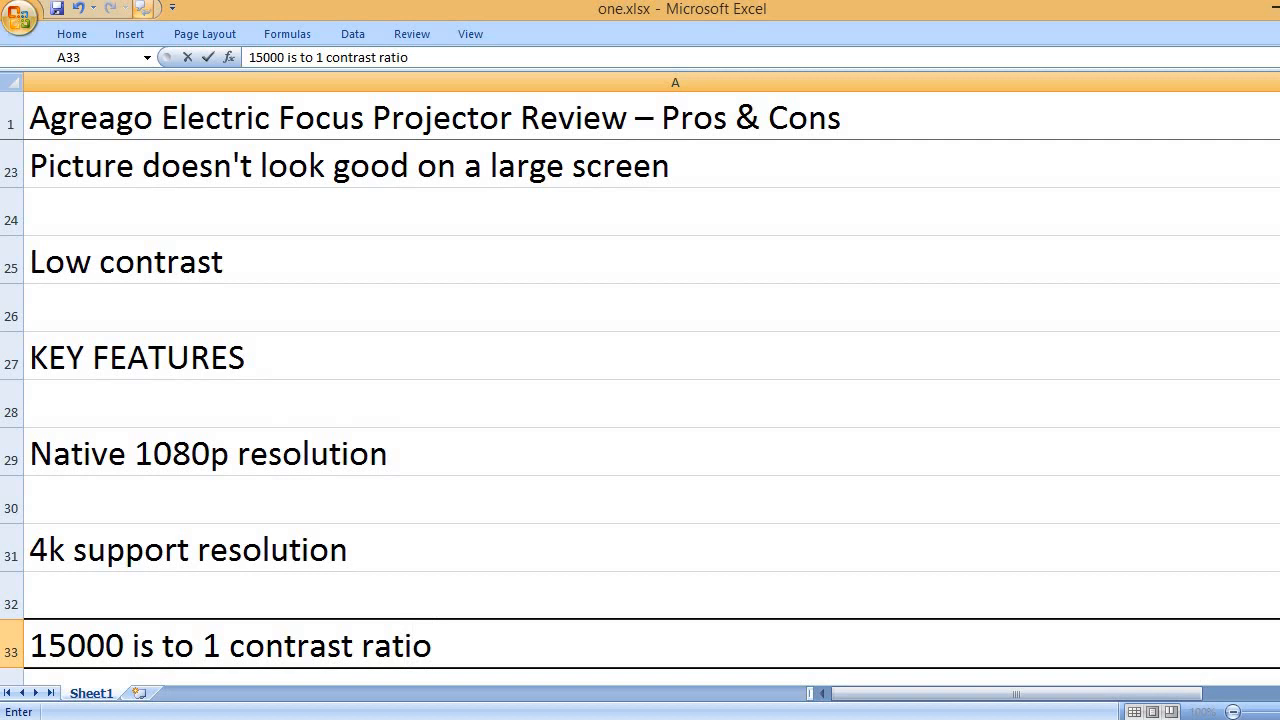
Step: Add WiFi and Bluetooth, ports and audio, 360° rotation adjustable stand, and 50–300 inch image features
{"action": "type", "text": "WiFi 6"}
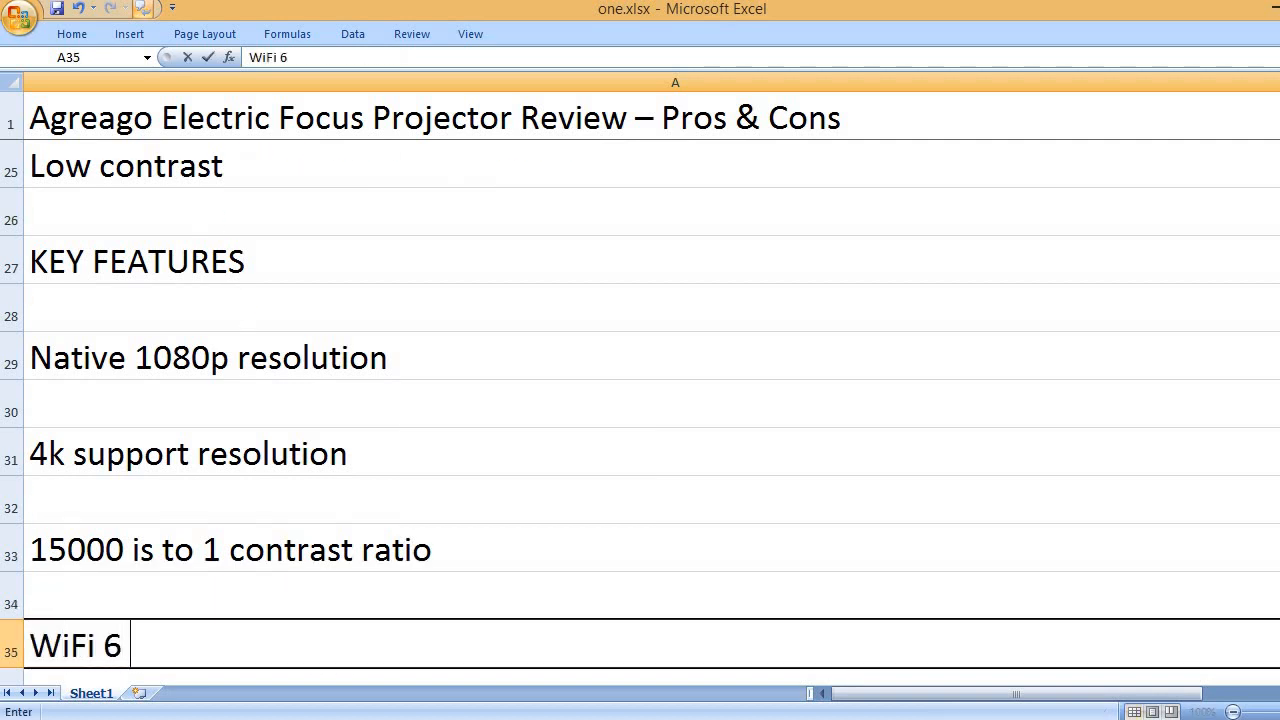
{"action": "type", "text": "and Bluetooth 5.2"}
{"action": "type", "text": "HDMI, USB, AV"}
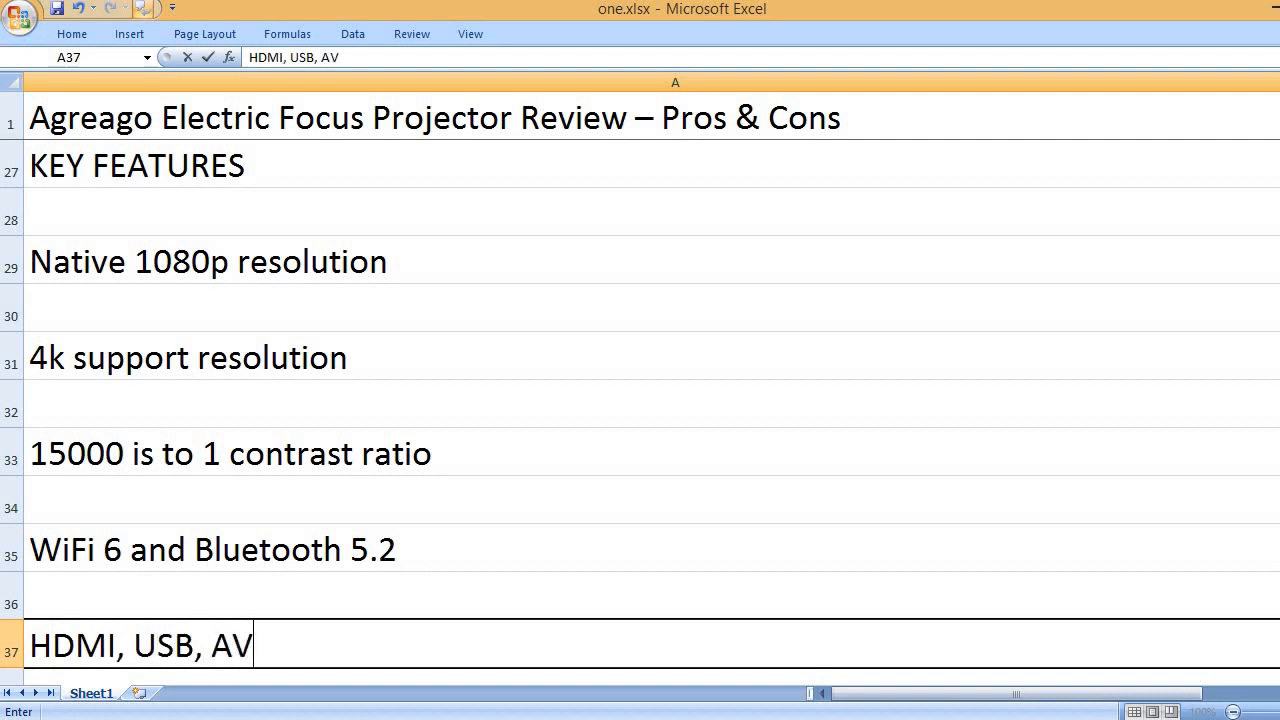
{"action": "type", "text": "and audio ports"}
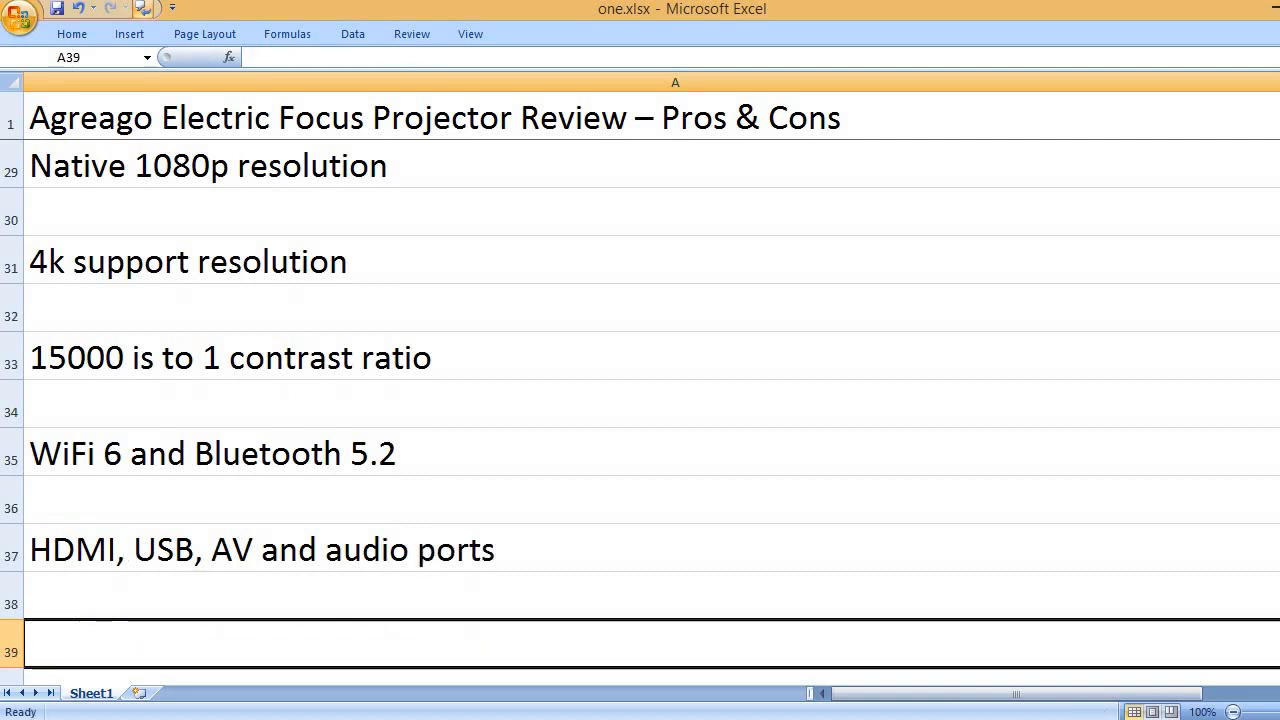
{"action": "type", "text": "360°"}
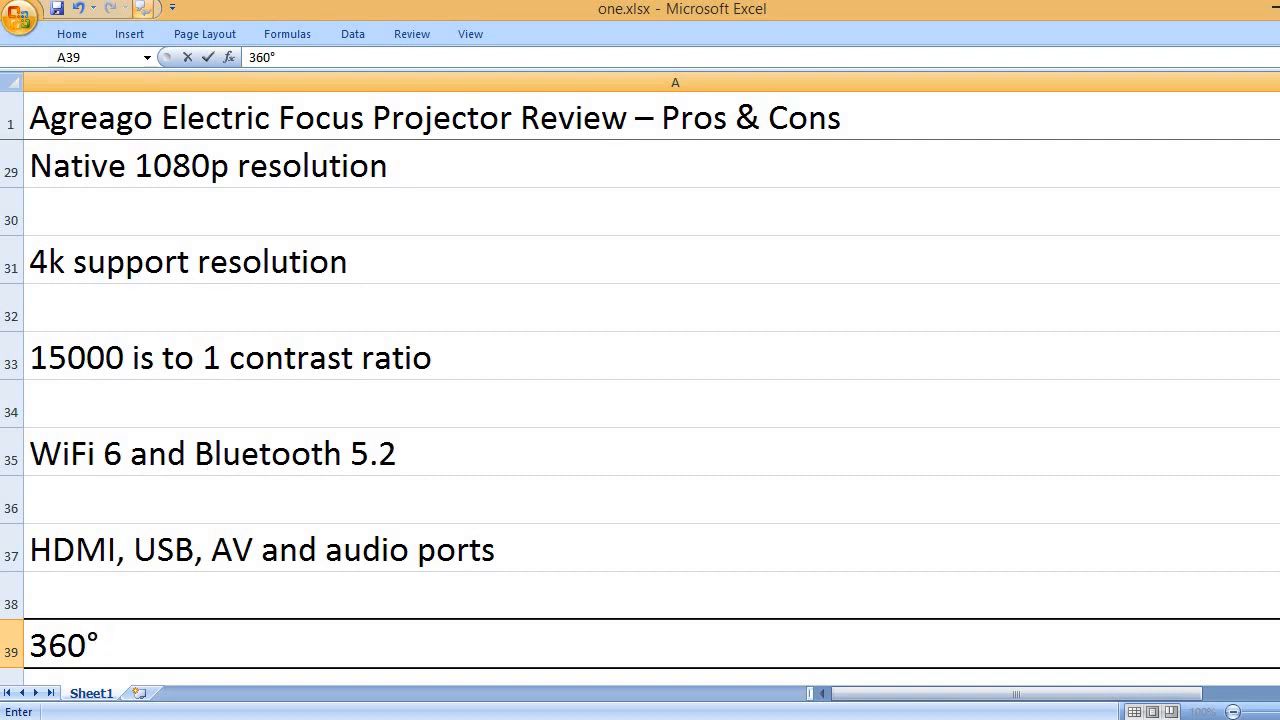
{"action": "type", "text": "rotation"}
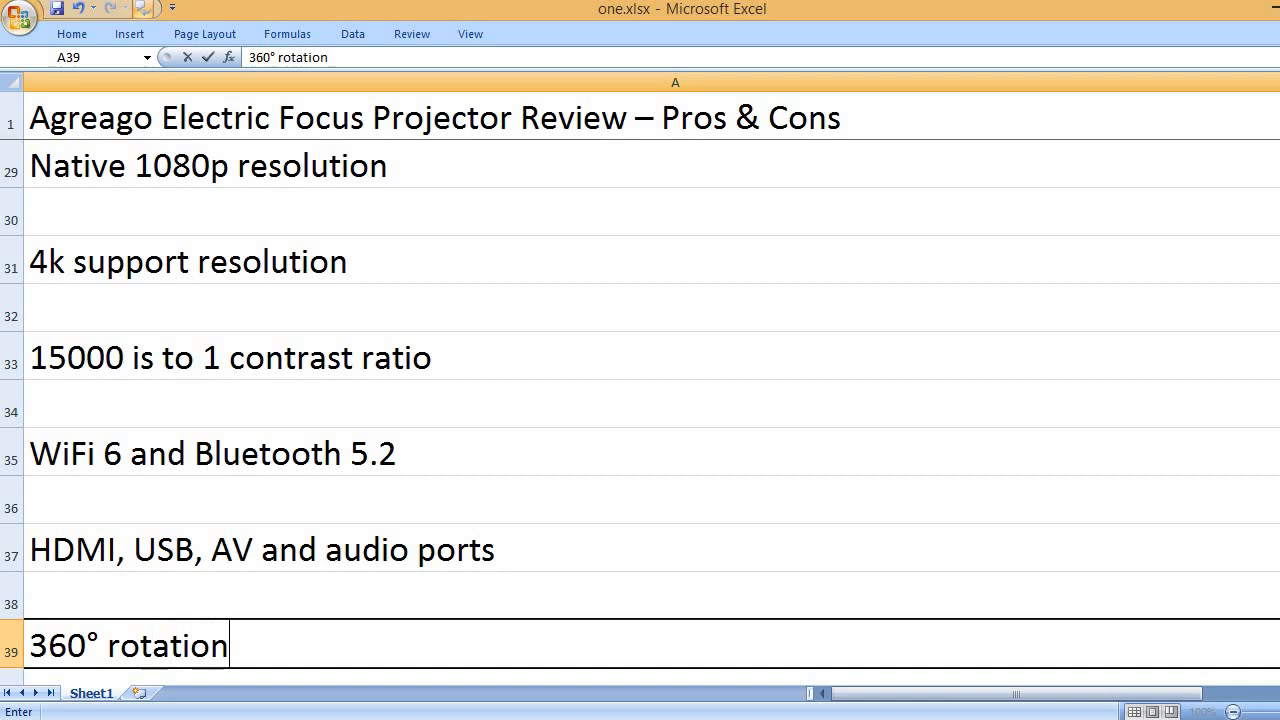
{"action": "type", "text": "adjustable stand"}
{"action": "type", "text": "50 to 300"}
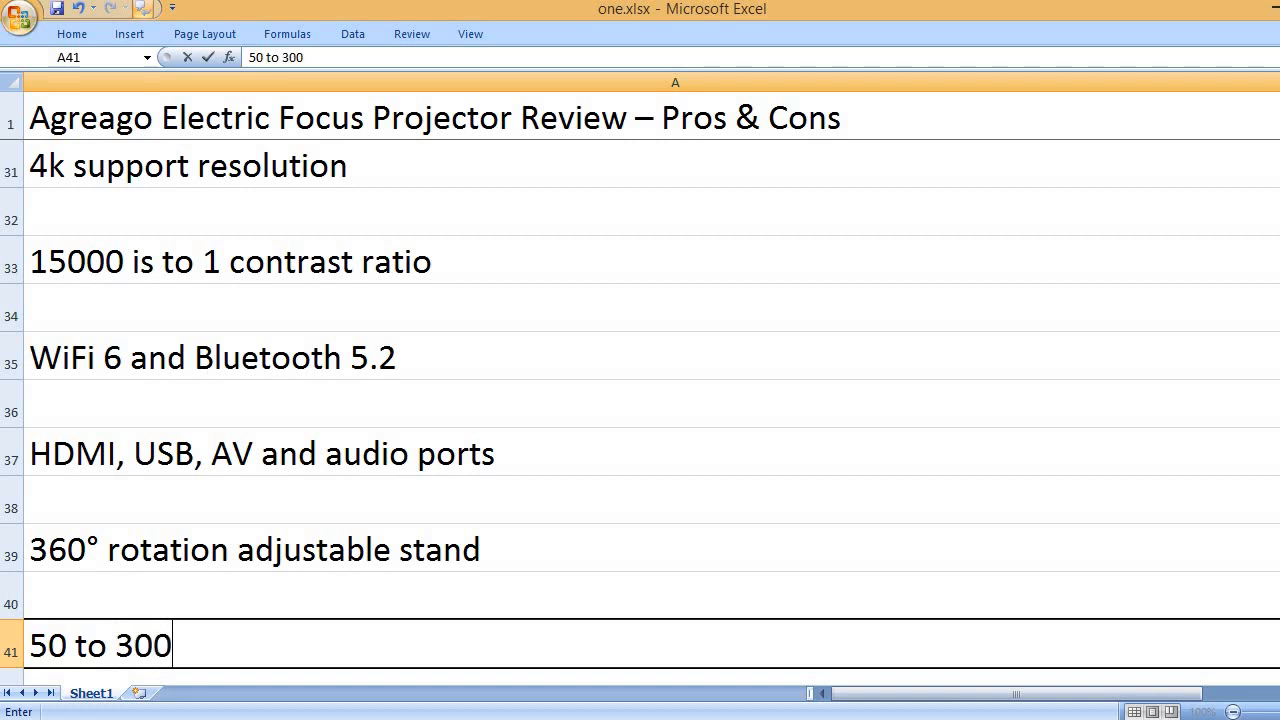
{"action": "type", "text": "inches image size"}
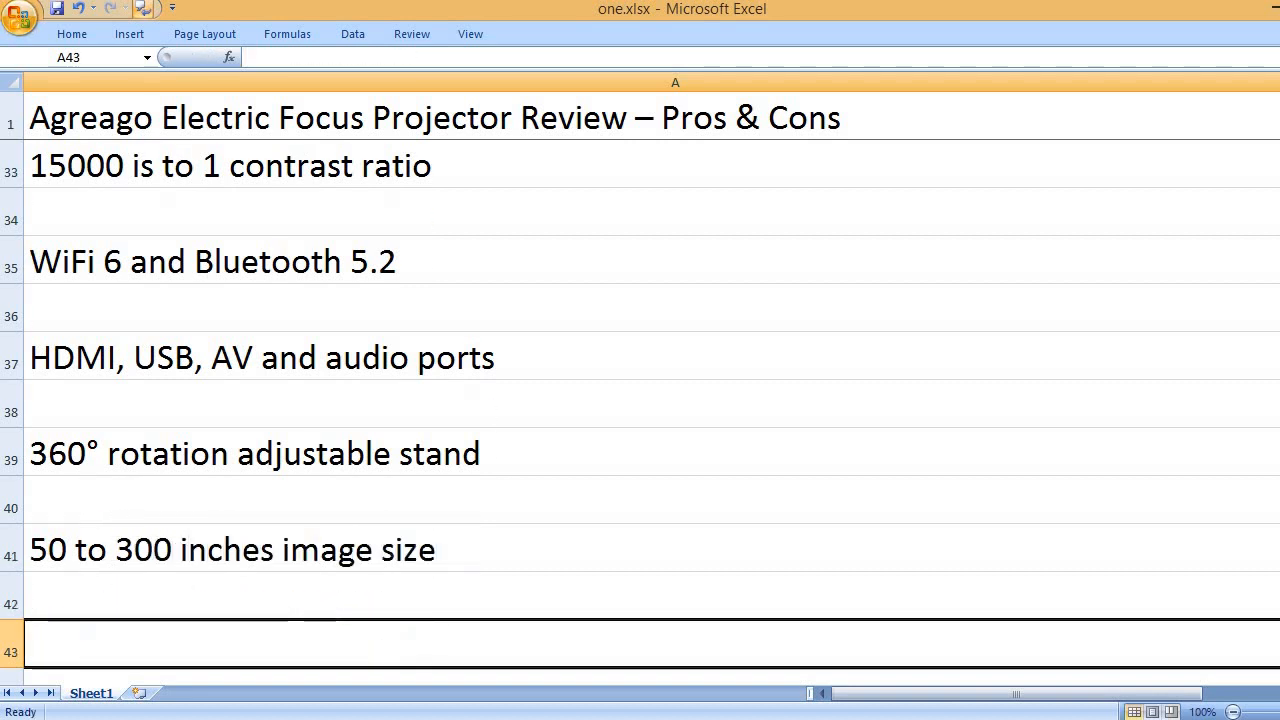
Step: Enter 50% to 100% zoom, electric focus with auto keystone correction, and 7 x 4 x 6 inch dimensions
{"action": "type", "text": "50%"}
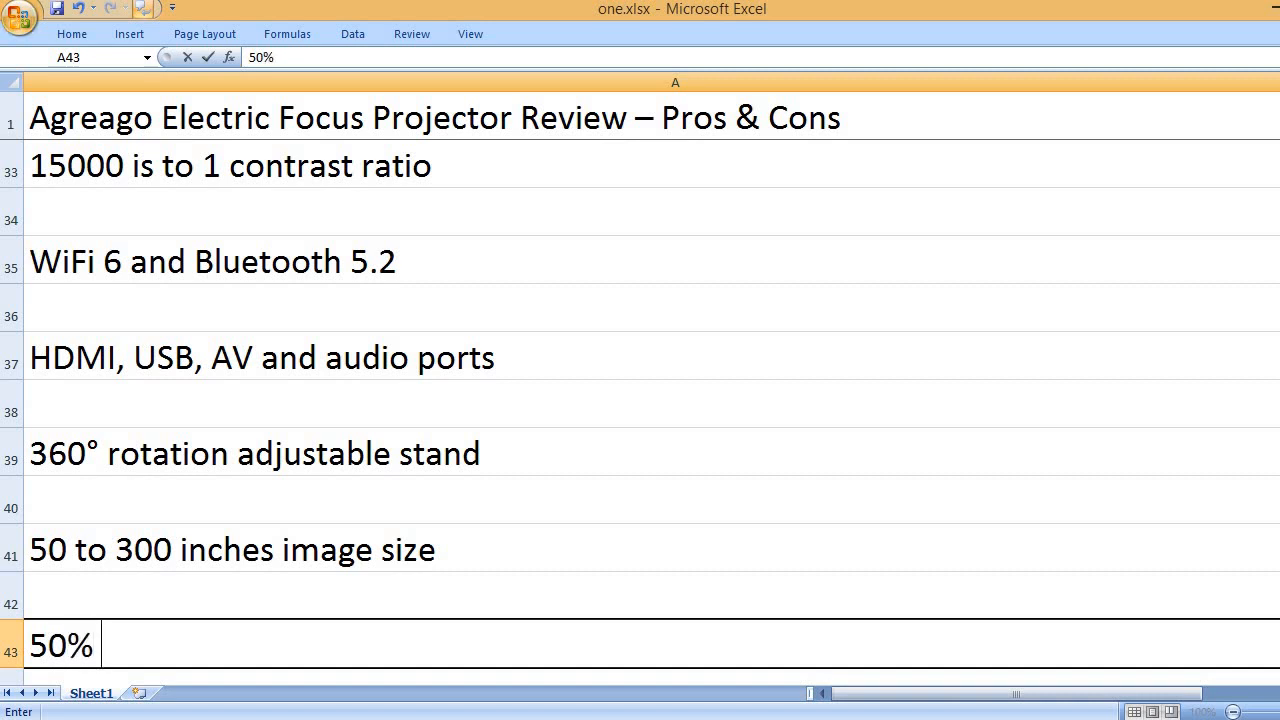
{"action": "type", "text": "to 100%"}
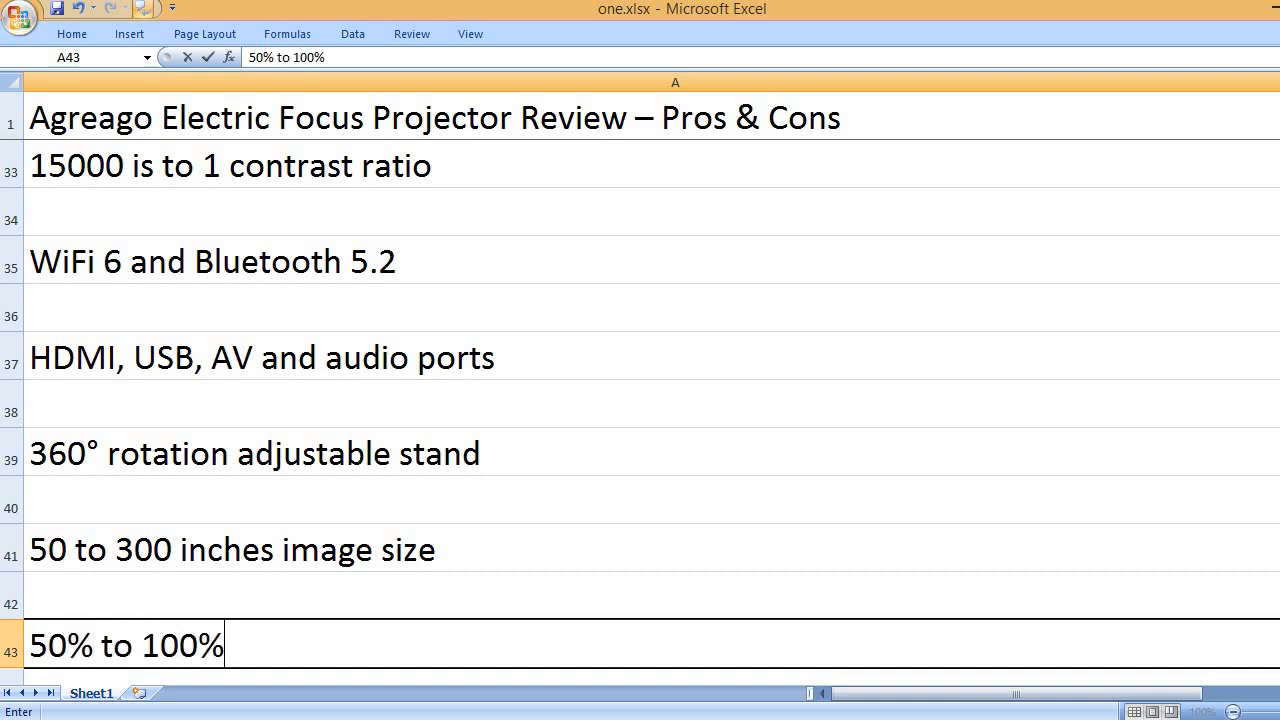
{"action": "type", "text": "zoom function"}
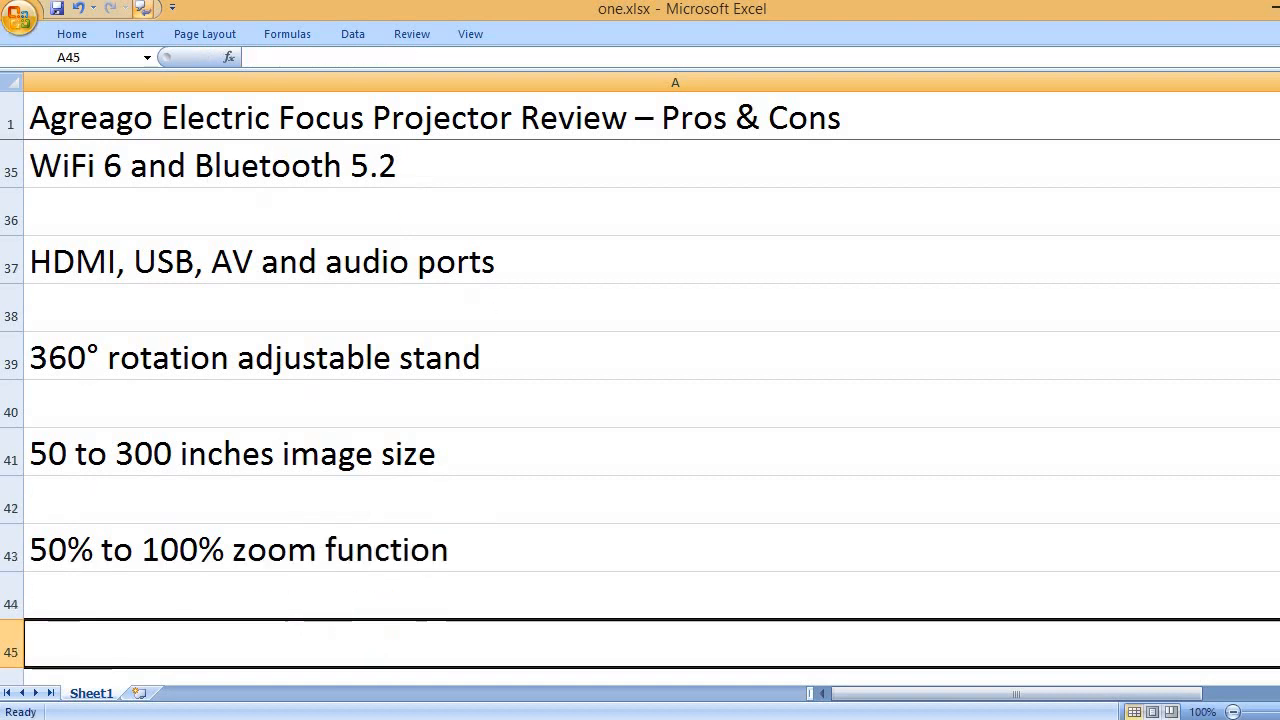
{"action": "type", "text": "Electric"}
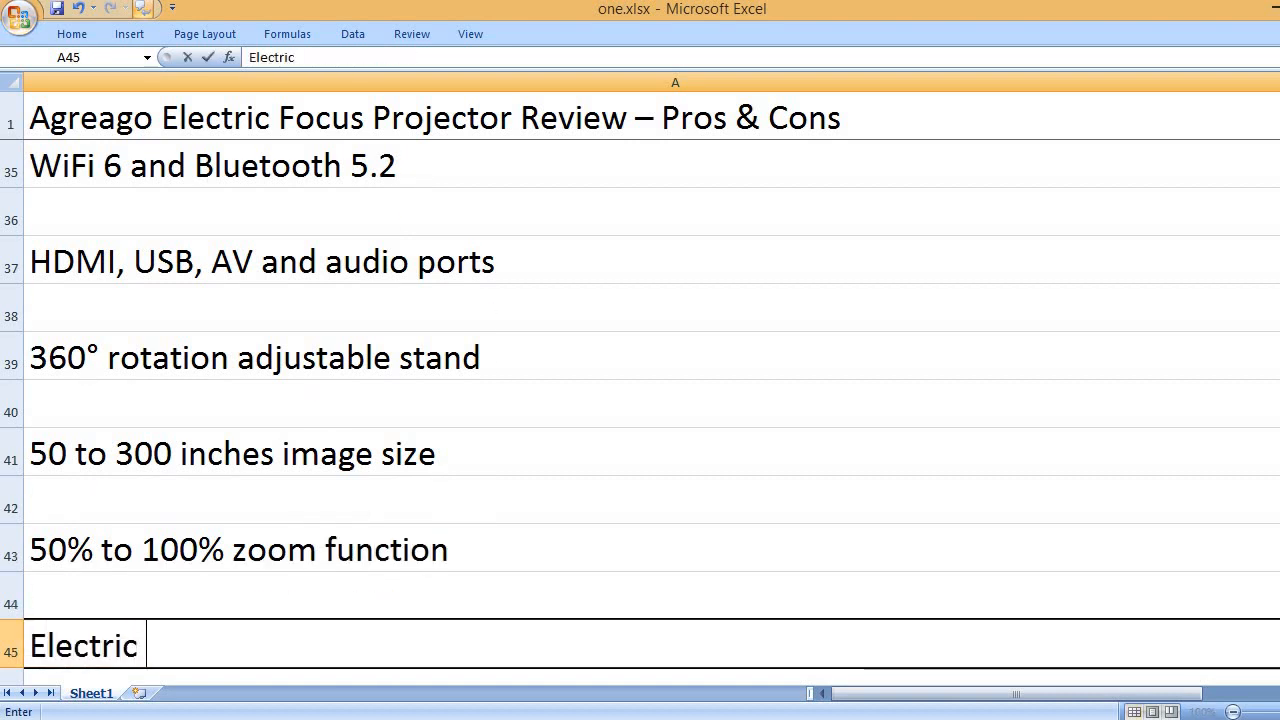
{"action": "type", "text": "focus and auto"}
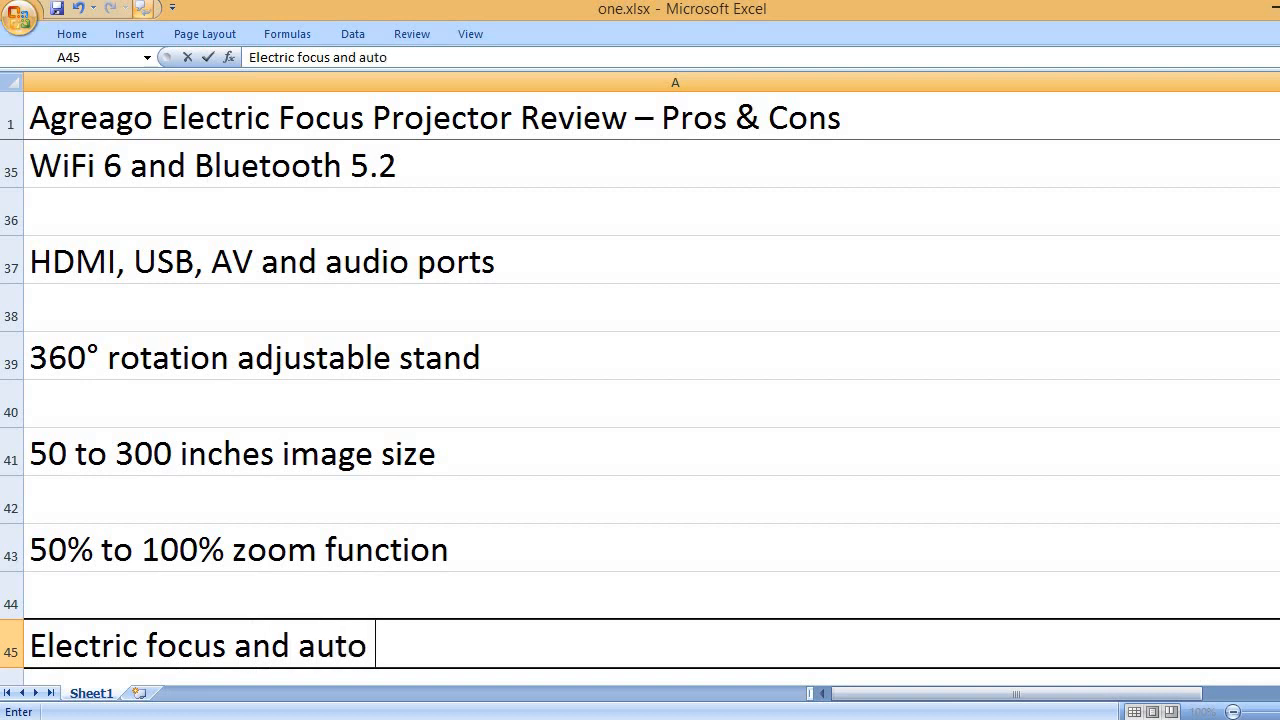
{"action": "type", "text": "keyso"}
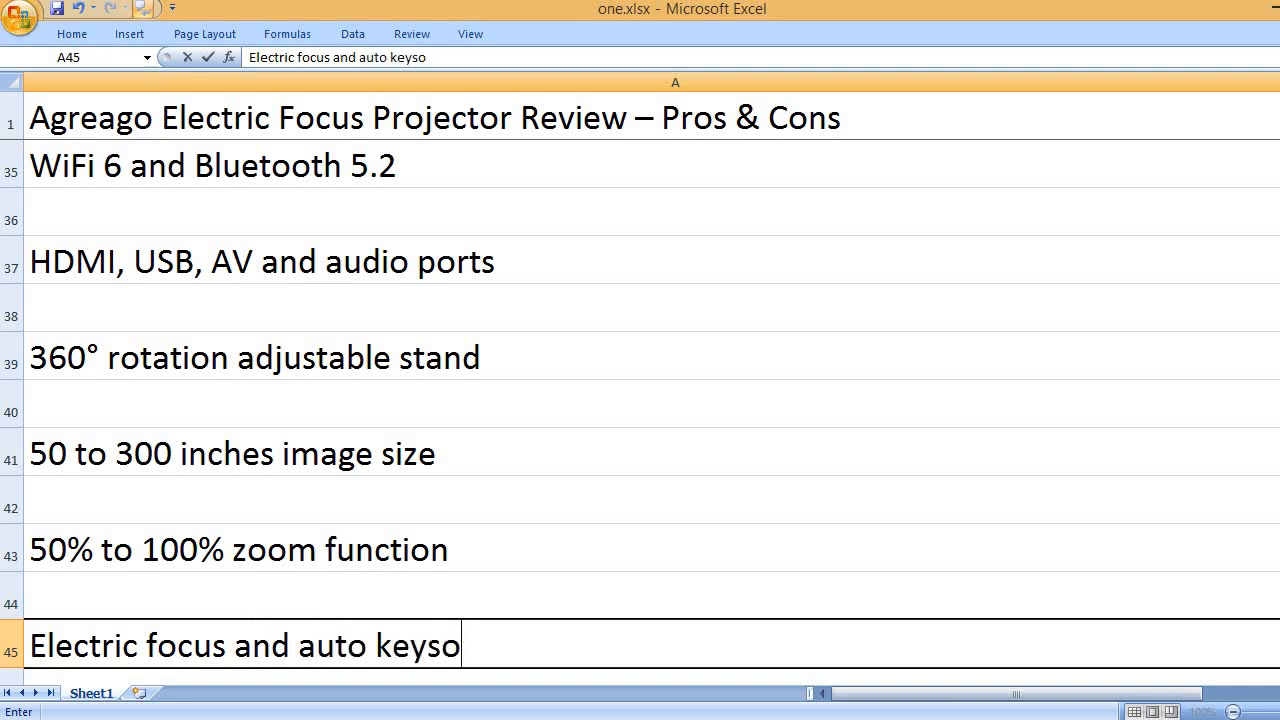
{"action": "type", "text": "tone correction"}
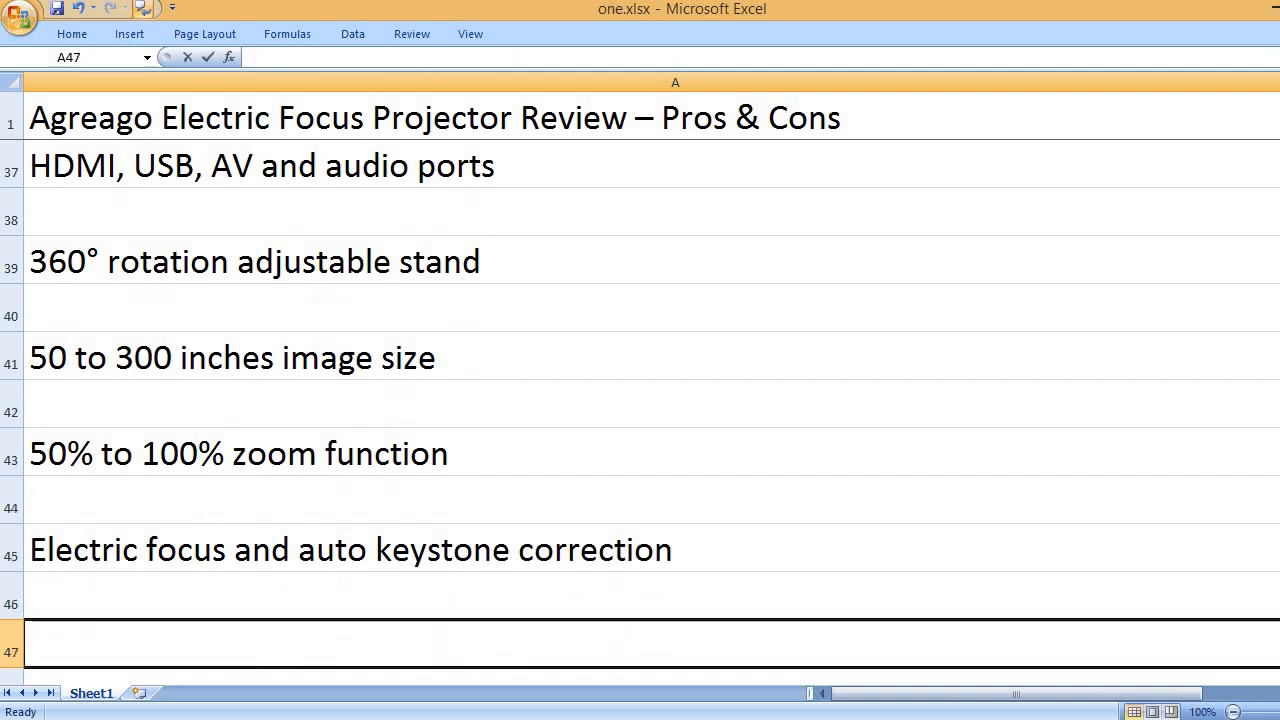
{"action": "type", "text": "7 x 4 x"}
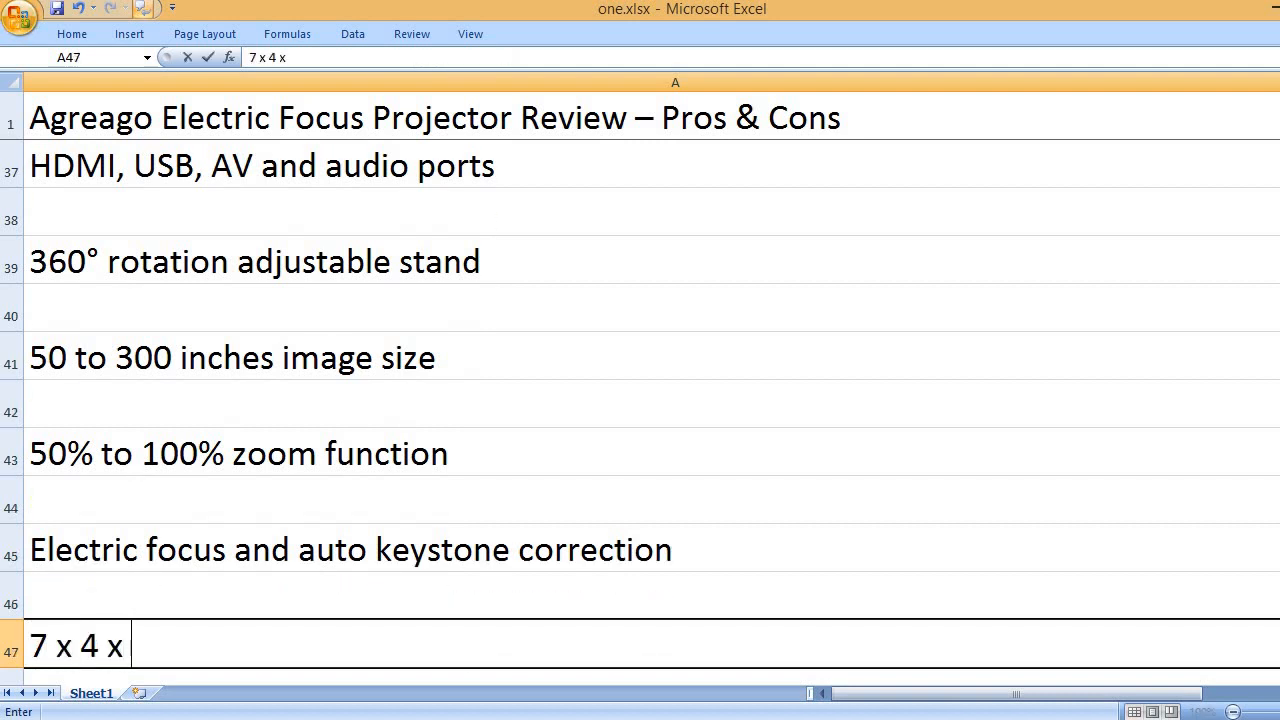
{"action": "type", "text": "6 inche"}
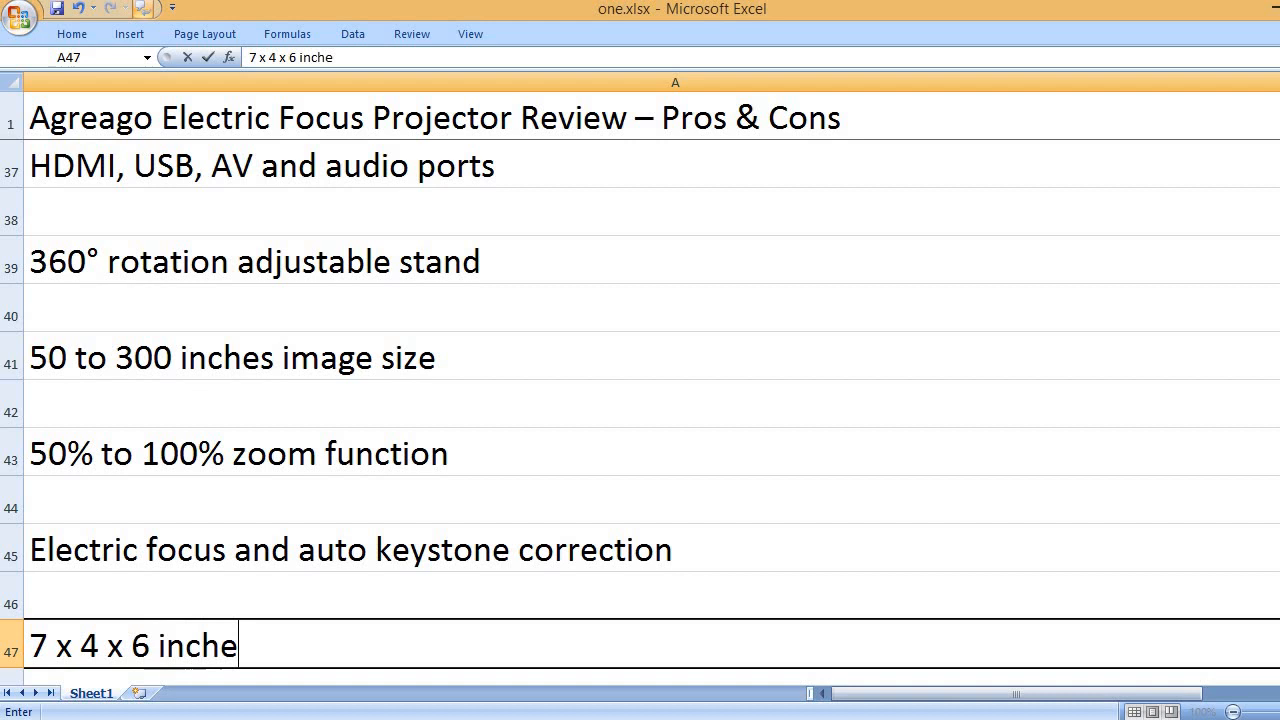
{"action": "type", "text": "s product dimensions"}
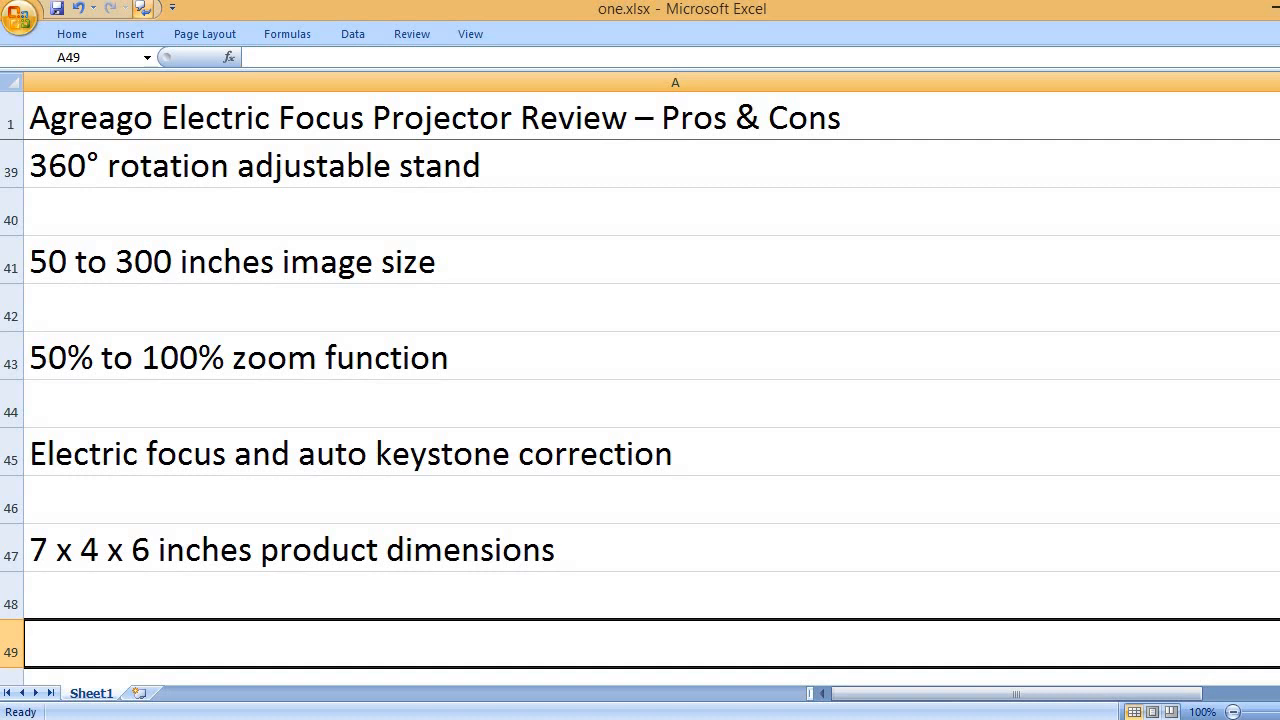
Step: Enter the 3.41 pounds weight line and the Agreago brand name line
{"action": "type", "text": "3.41 p"}
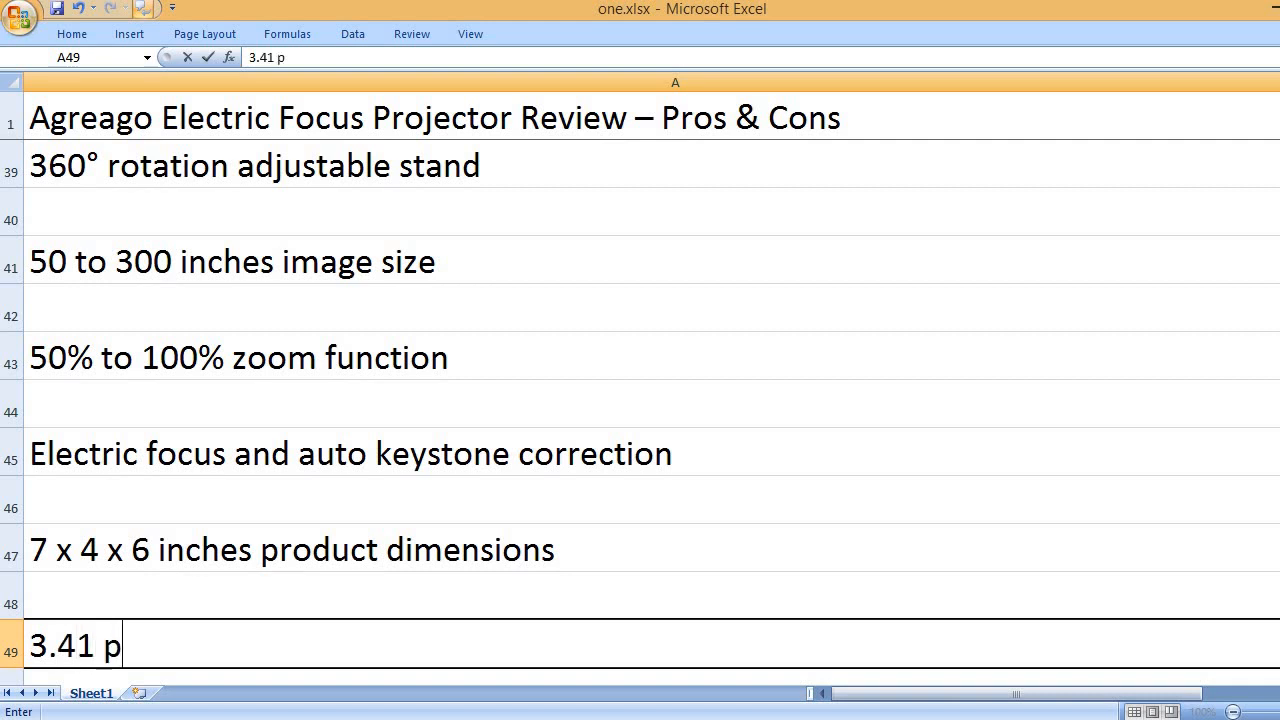
{"action": "type", "text": "ounds weight"}
{"action": "type", "text": "Agrea"}
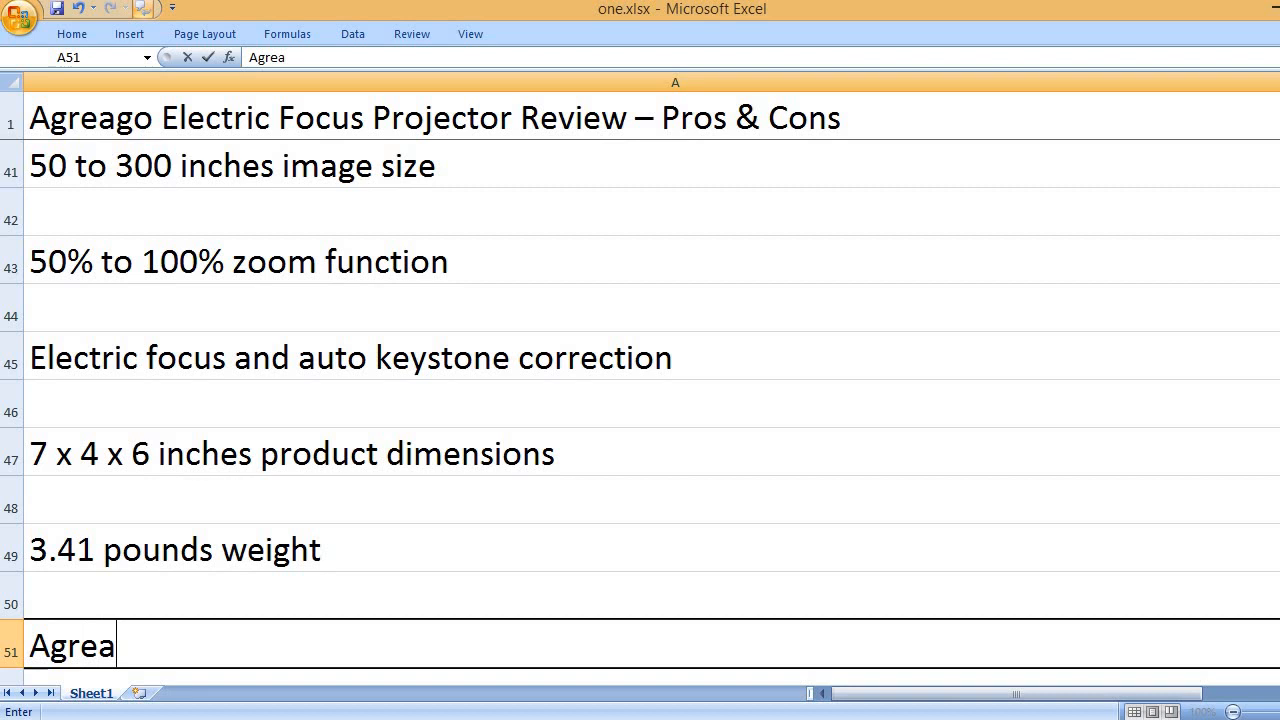
{"action": "type", "text": "go brand name"}
{"action": "type", "text": "That’s i"}
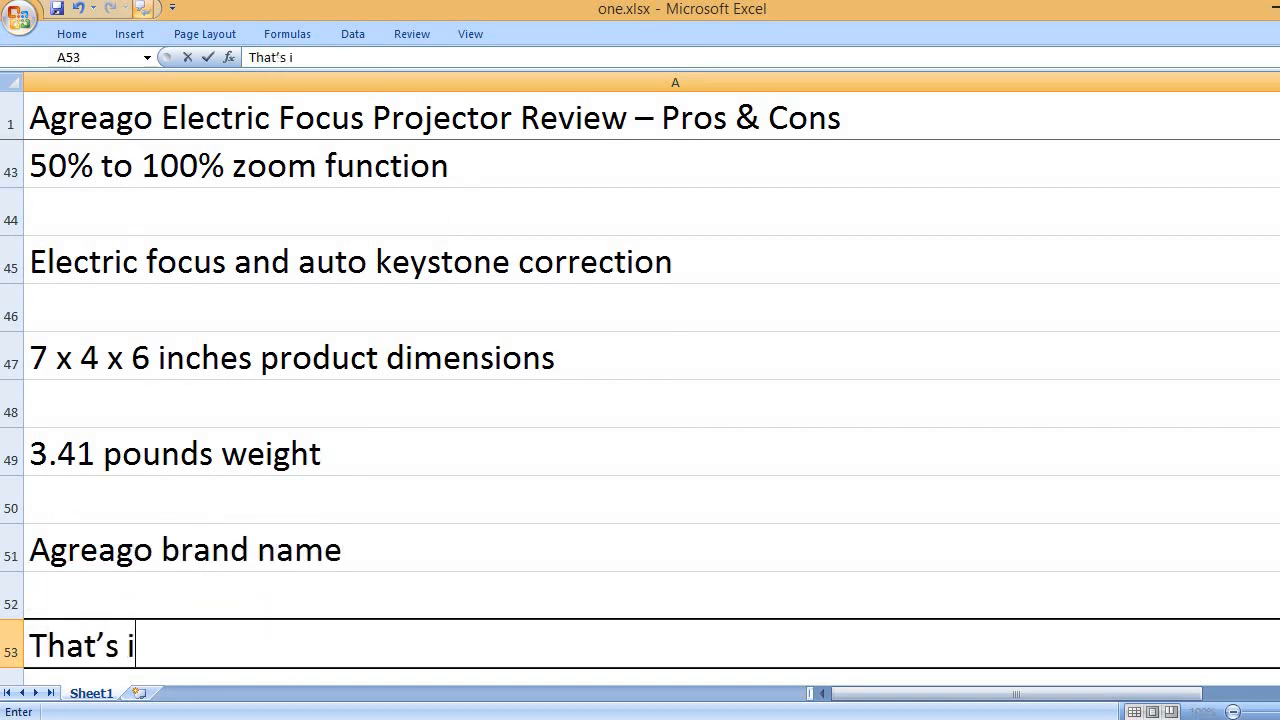
Step: Enter "That's it, please like, comment and subscribe to my channel." as the closing line
{"action": "type", "text": "t, please like, comment and"}
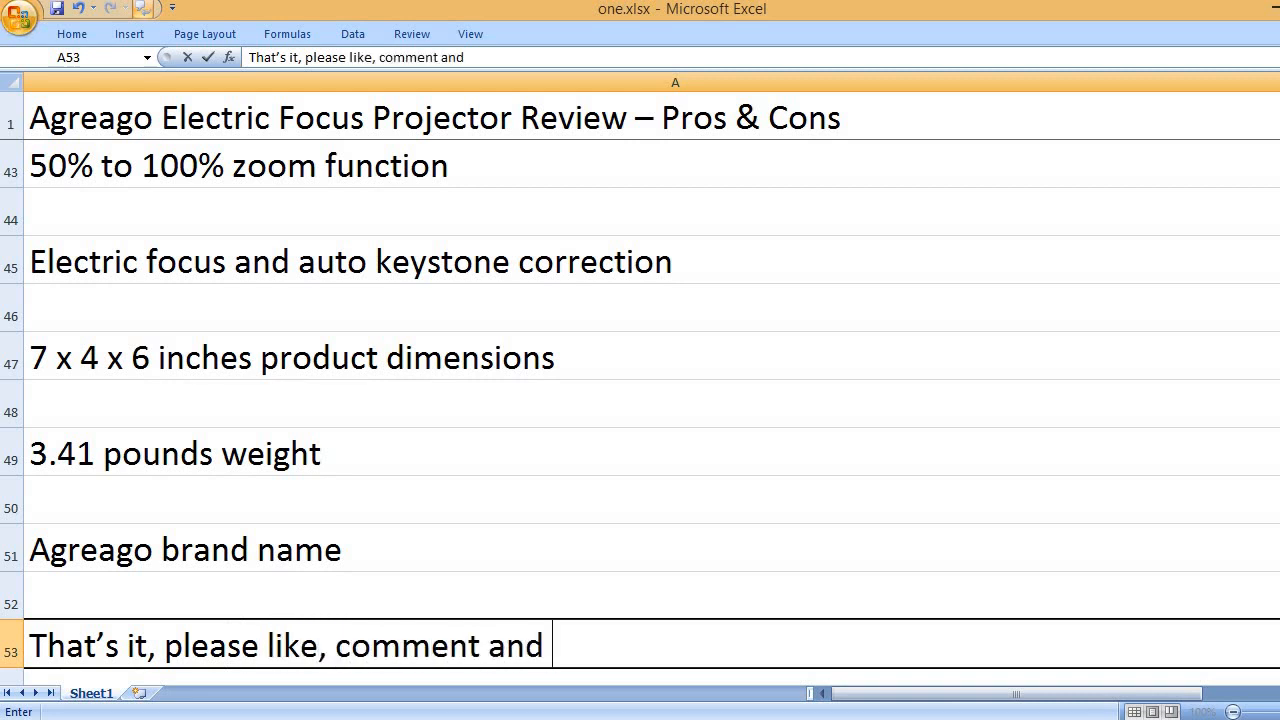
{"action": "type", "text": "subscribe"}
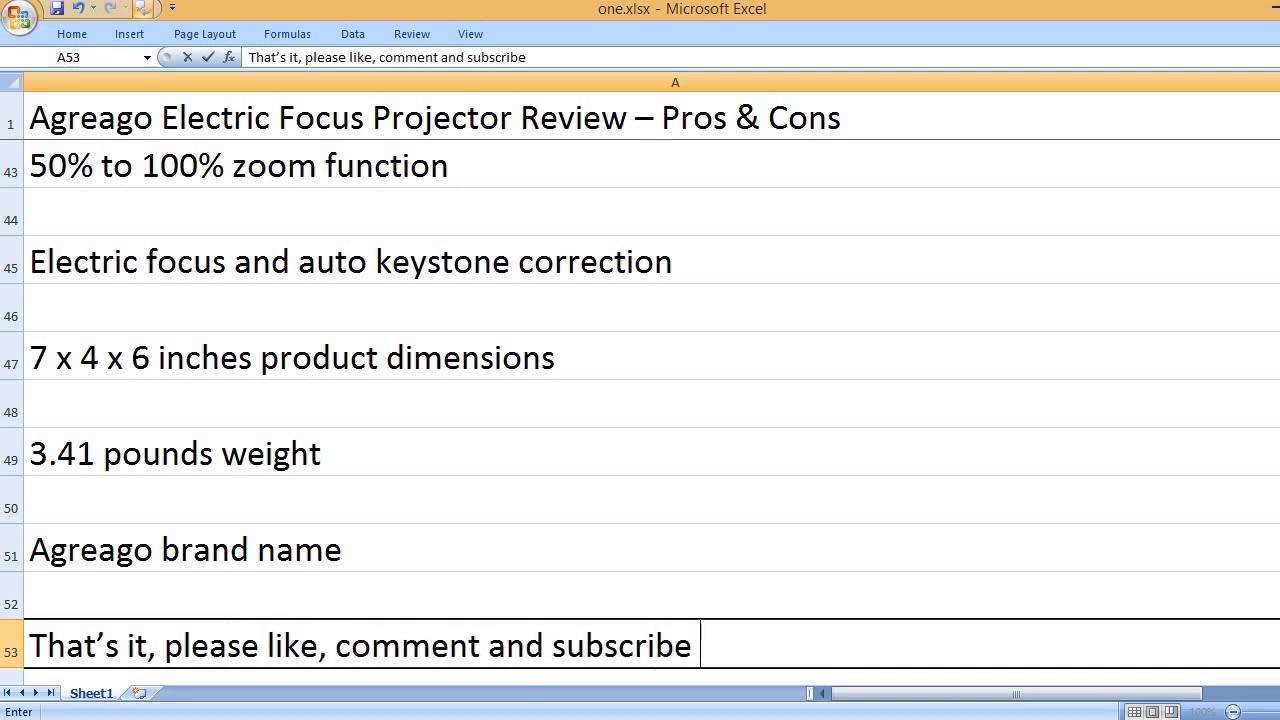
{"action": "type", "text": "to my channel"}
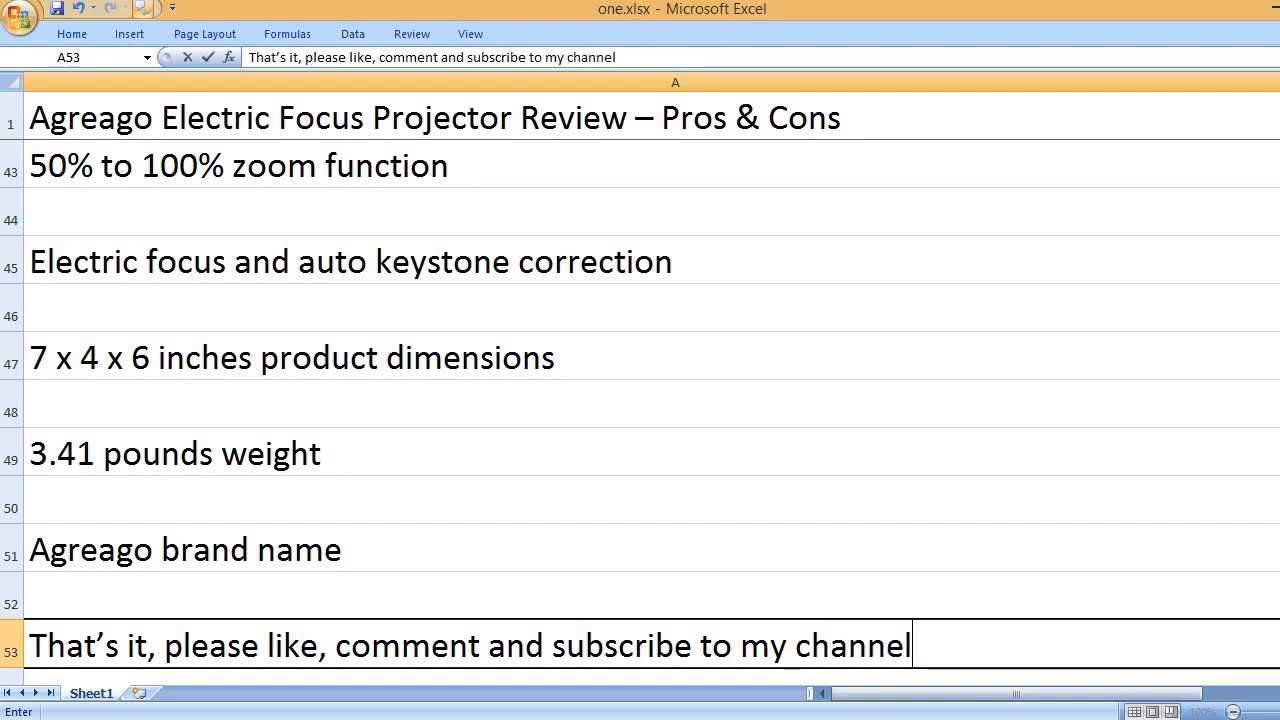
{"action": "key", "text": "Enter"}
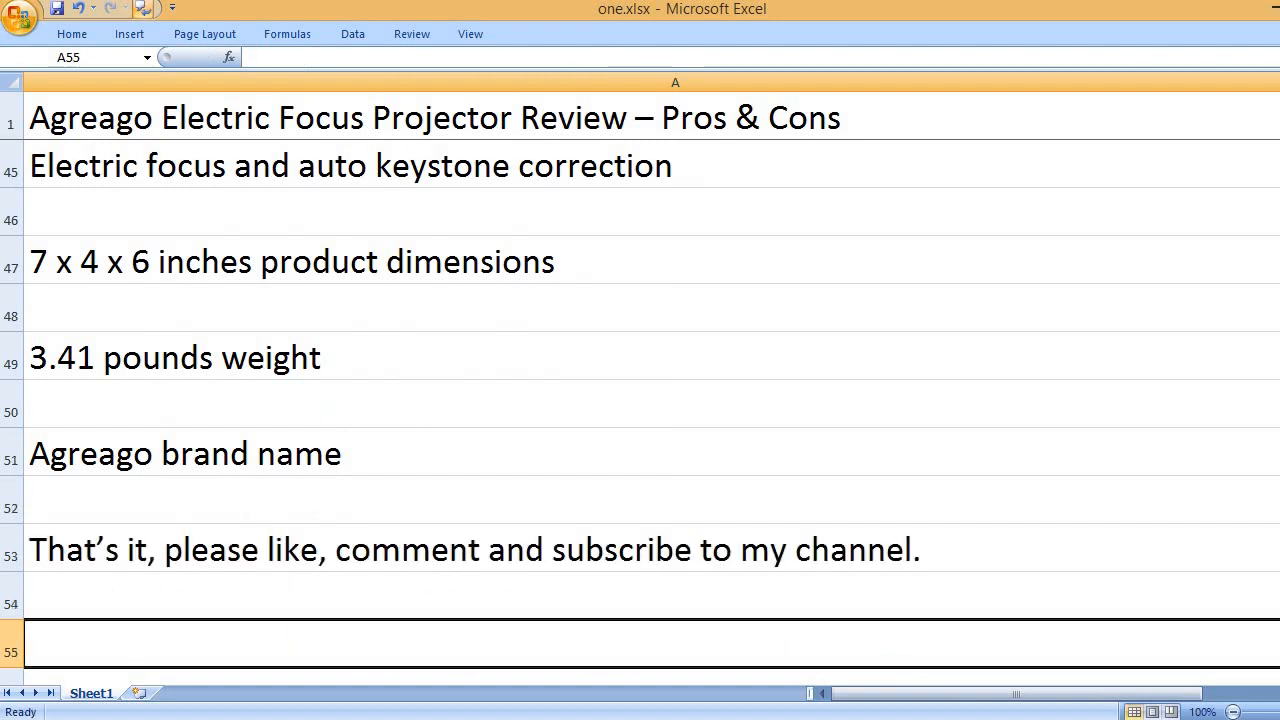